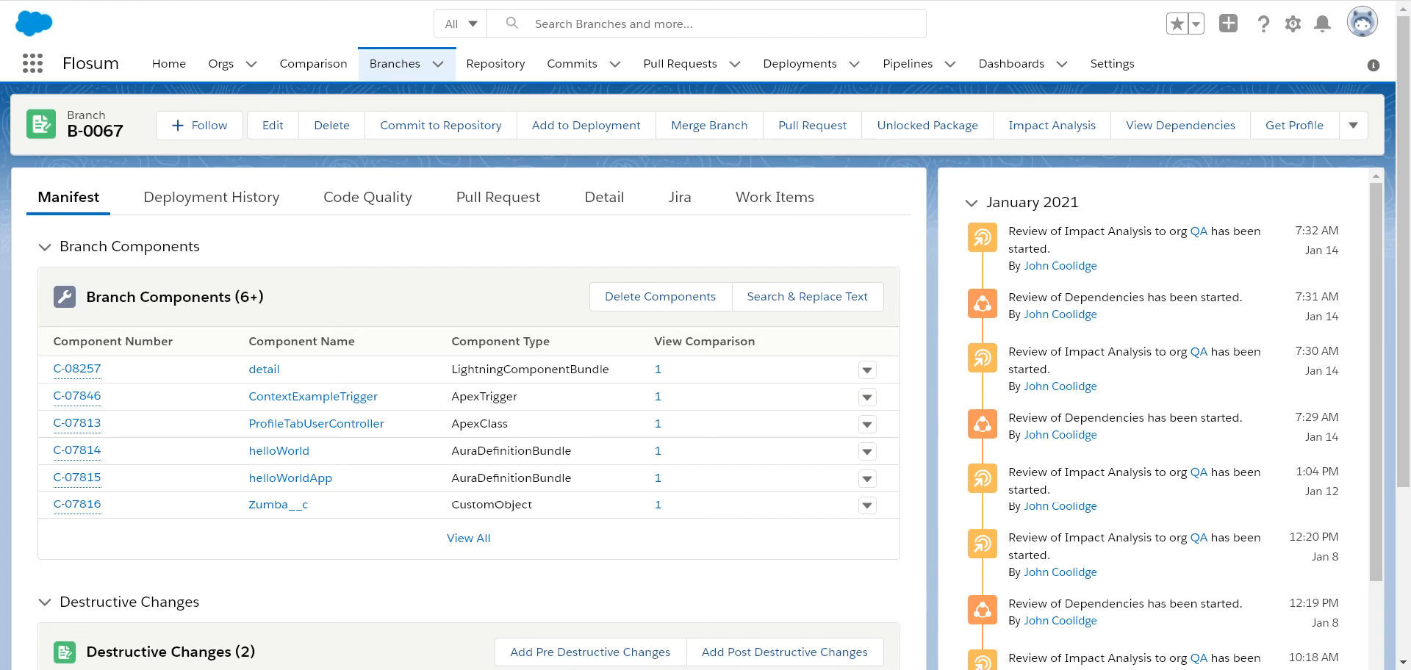
pyautogui.moveTo(113, 341)
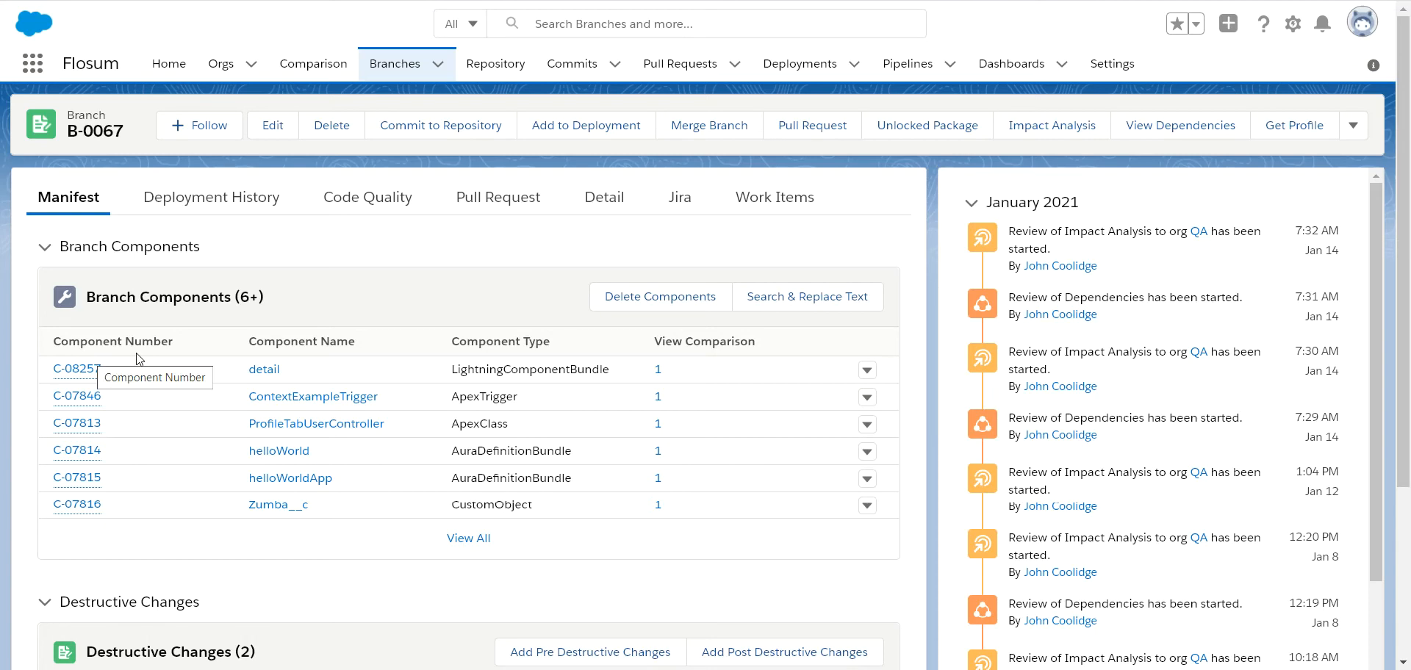
pyautogui.moveTo(203, 504)
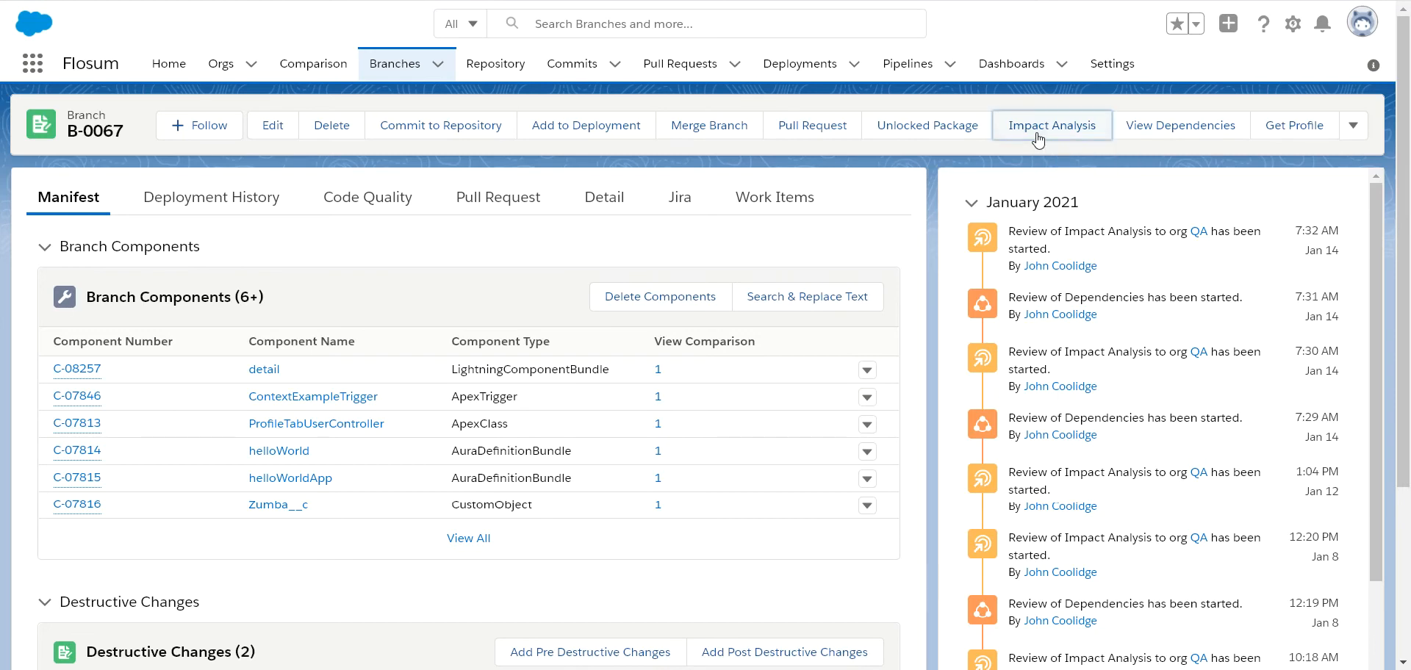
# Step: Start an impact analysis for B-0067 with QA as target organization, showing all components
pyautogui.click(1051, 125)
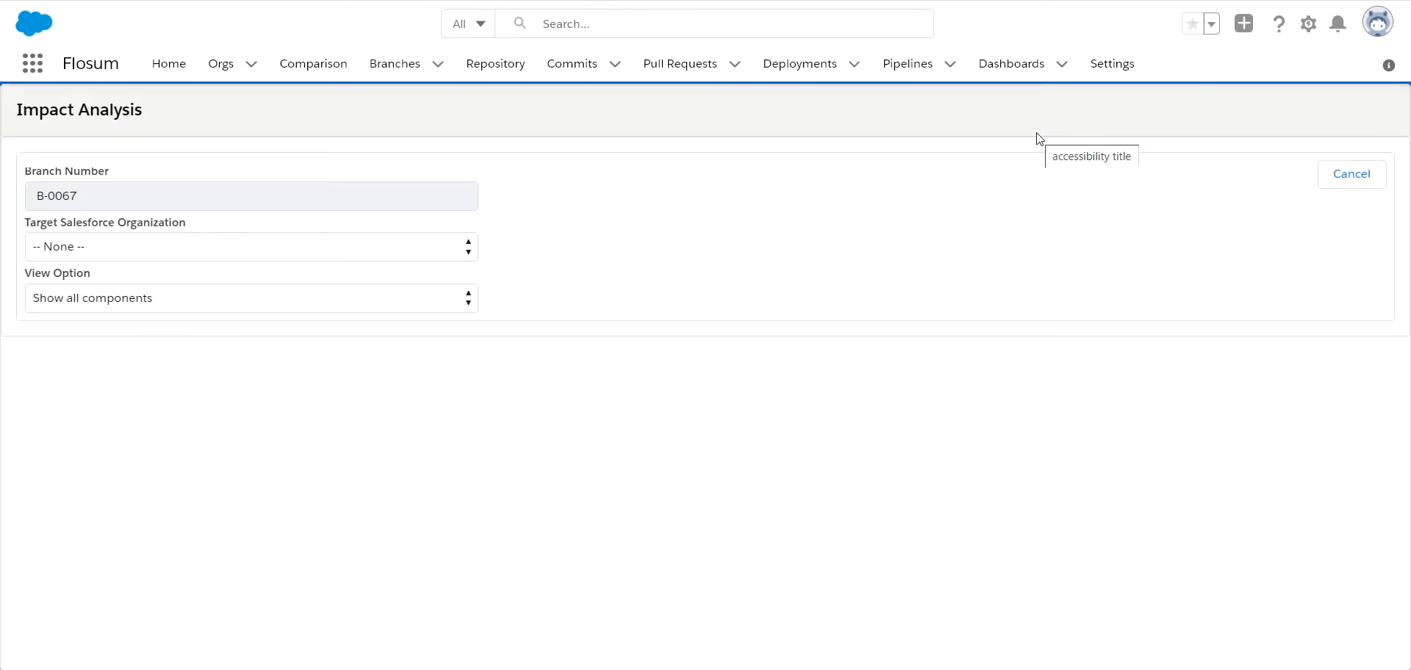
pyautogui.click(251, 245)
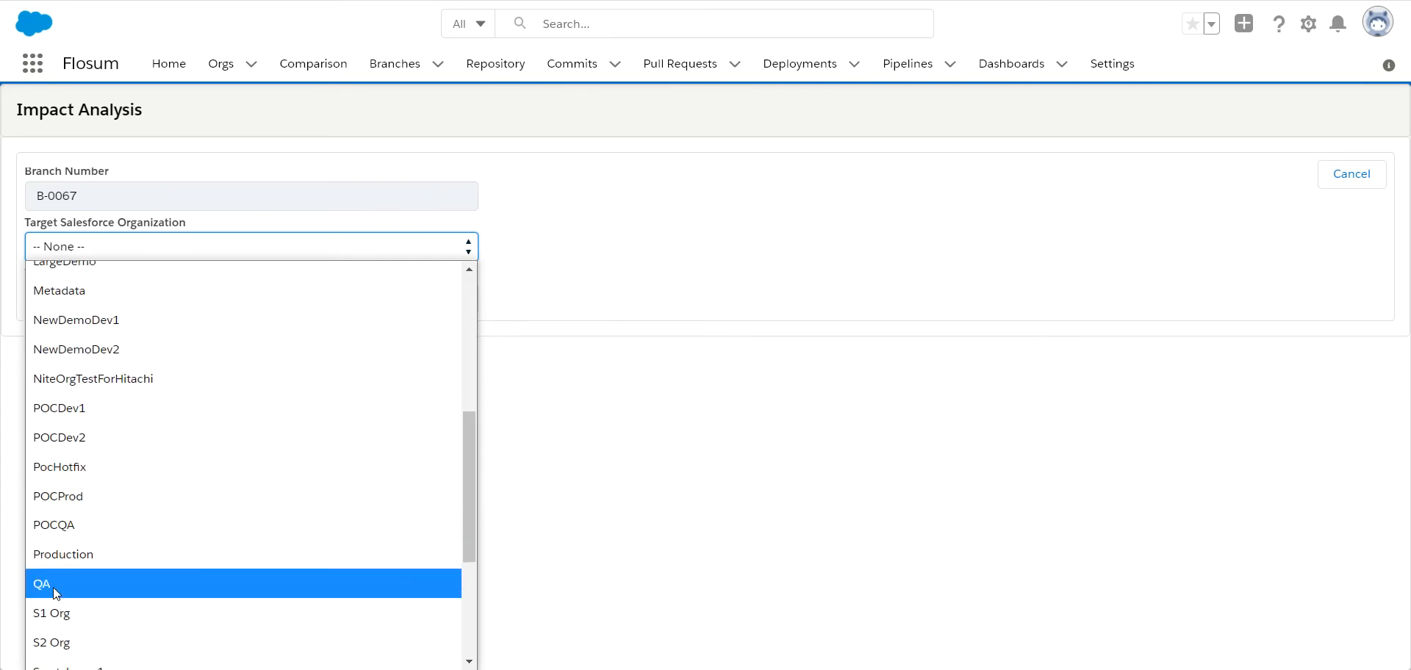
pyautogui.click(41, 584)
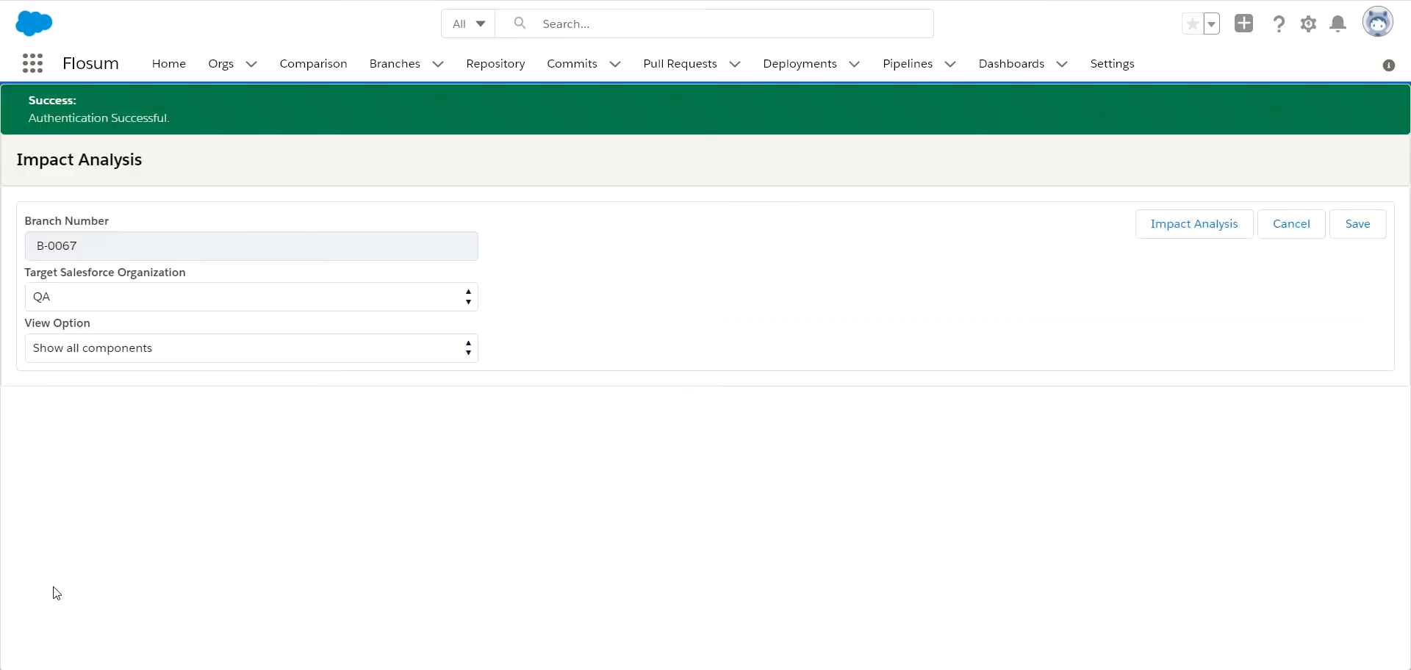
pyautogui.moveTo(156, 382)
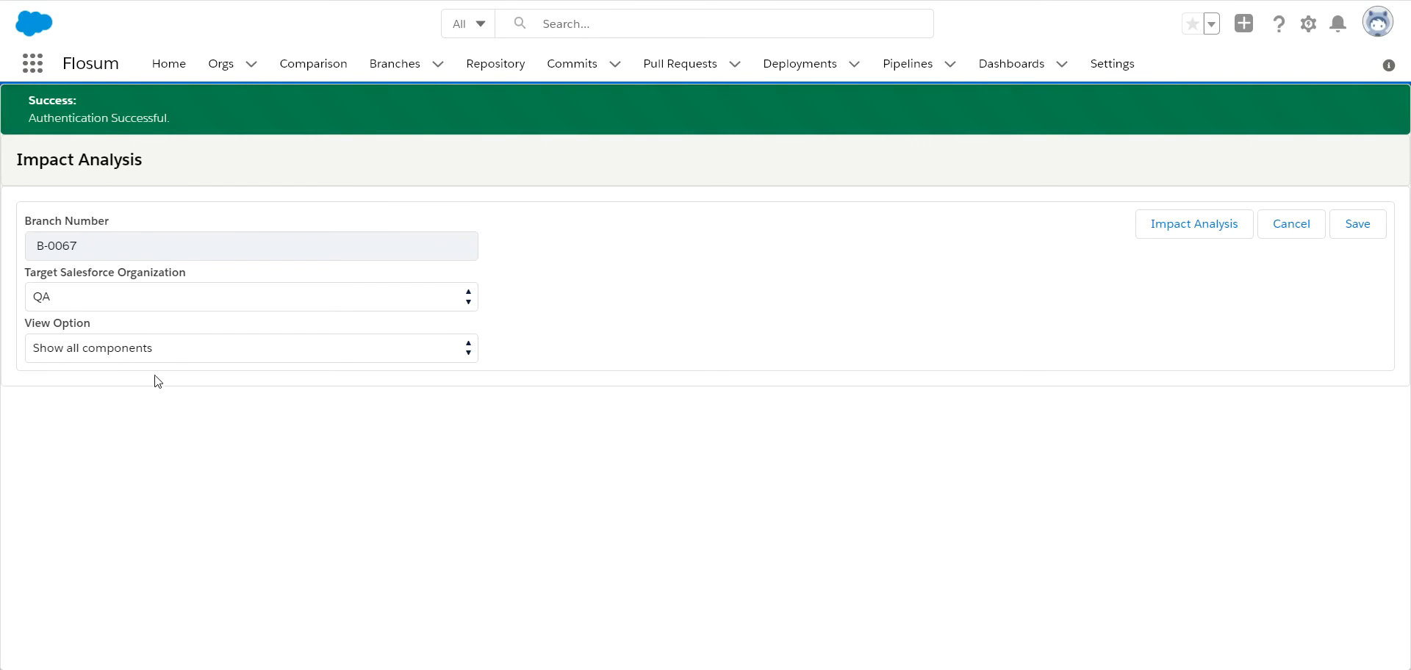
pyautogui.click(250, 349)
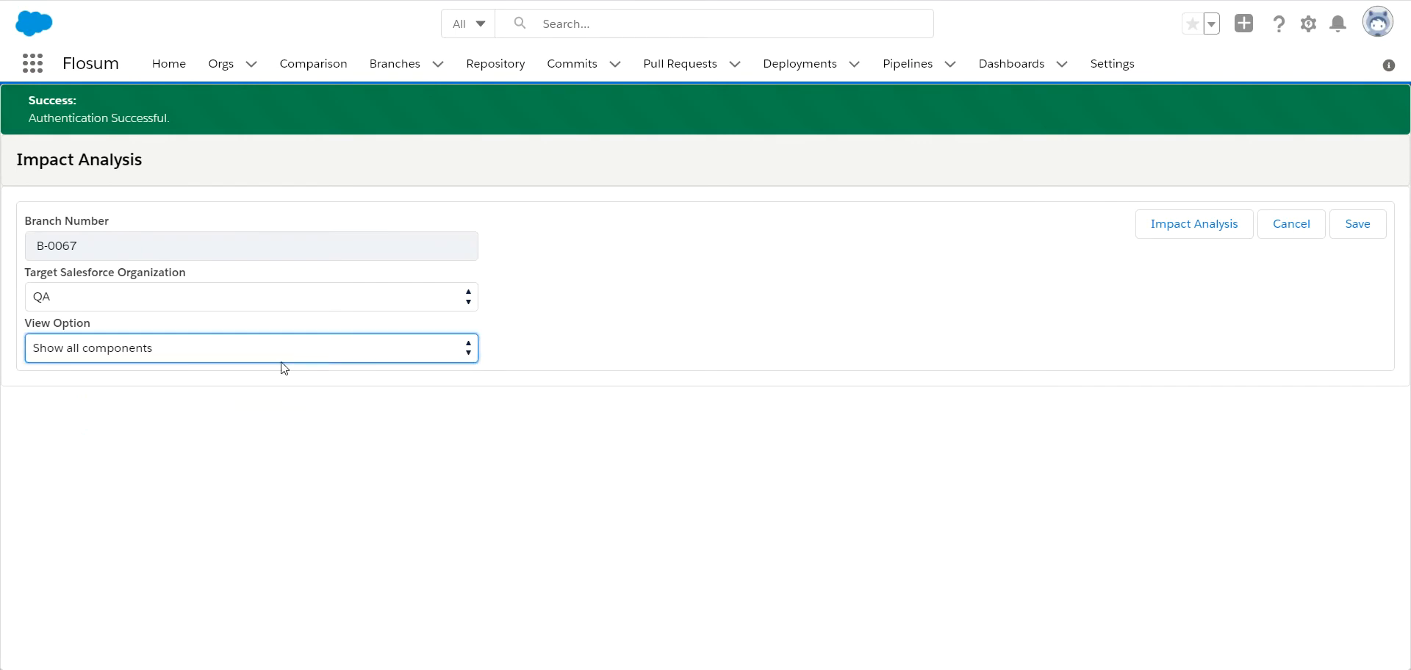
pyautogui.moveTo(142, 290)
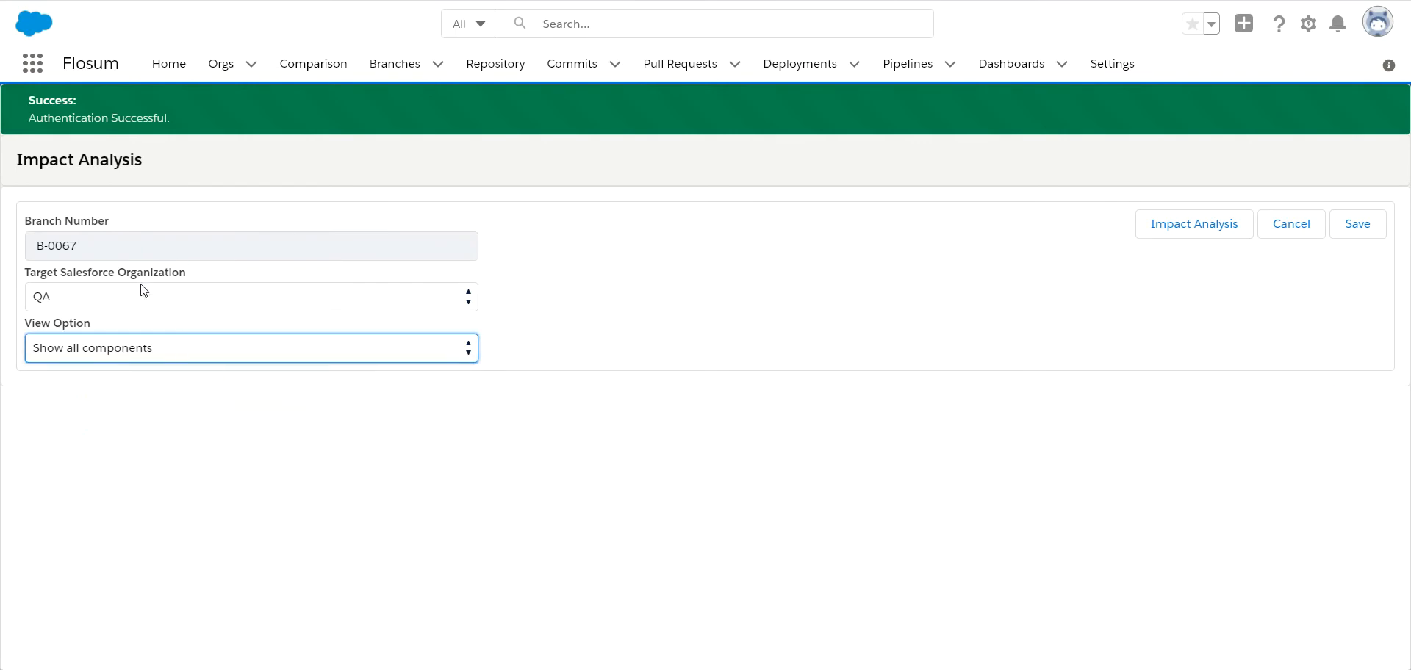
pyautogui.moveTo(403, 281)
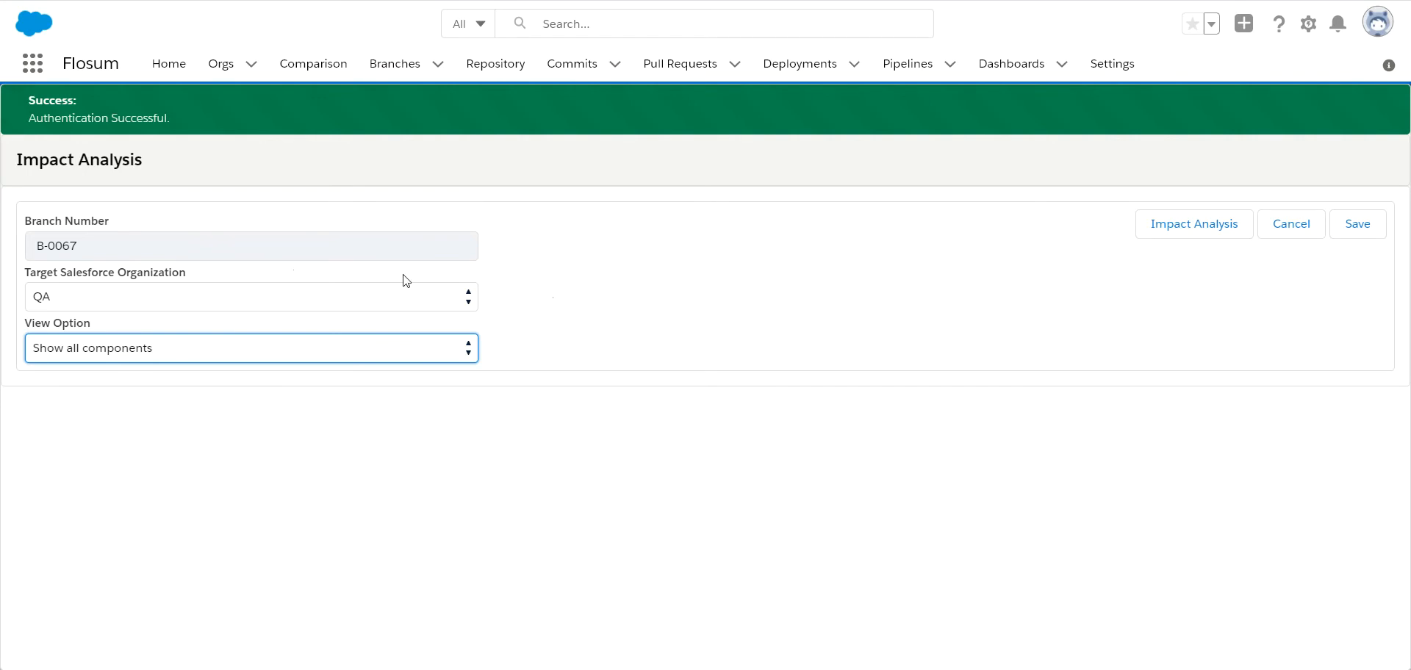
pyautogui.moveTo(1189, 230)
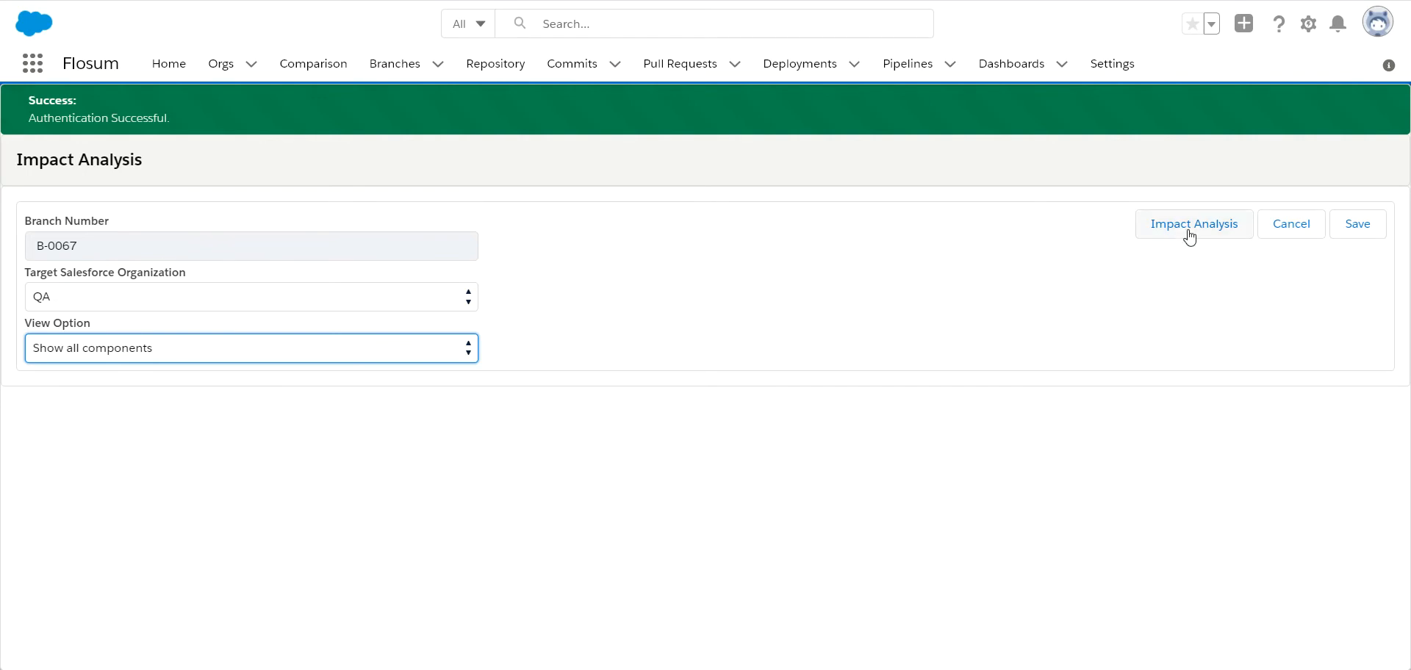
# Step: Run the impact analysis and review the differing and missing-from-QA component tables
pyautogui.click(1194, 224)
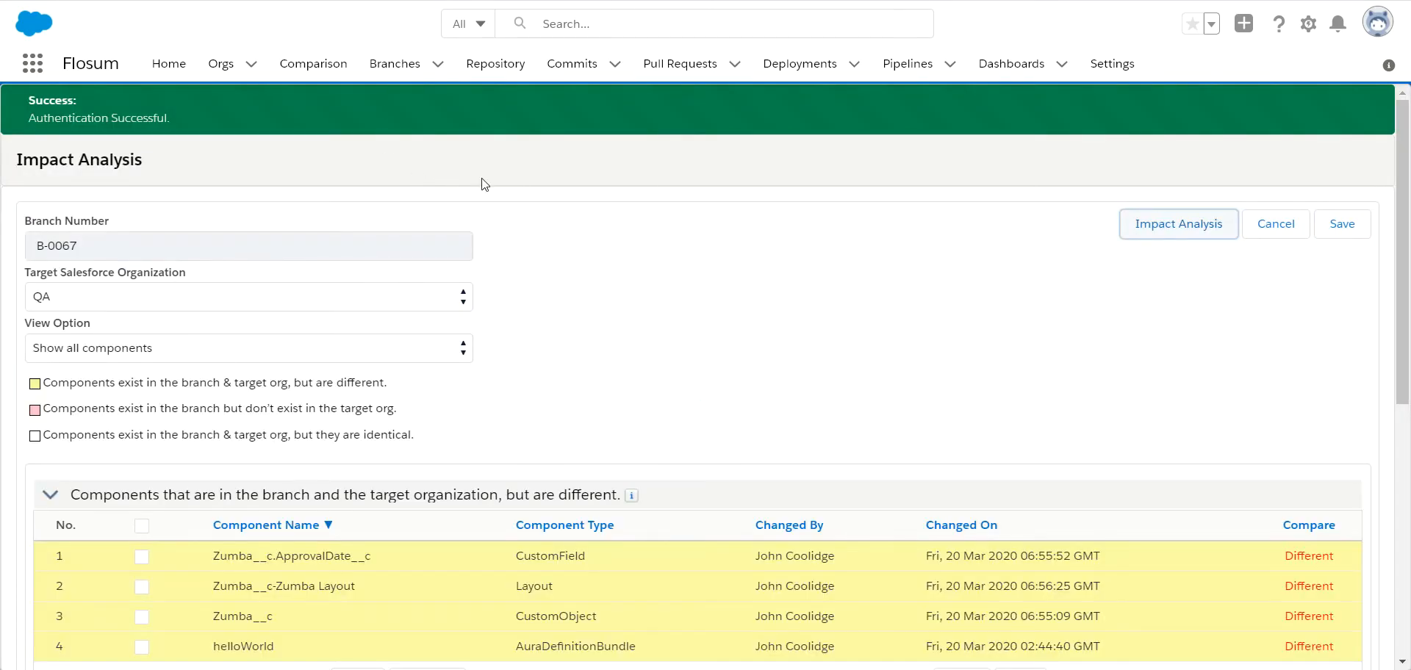
pyautogui.moveTo(632, 174)
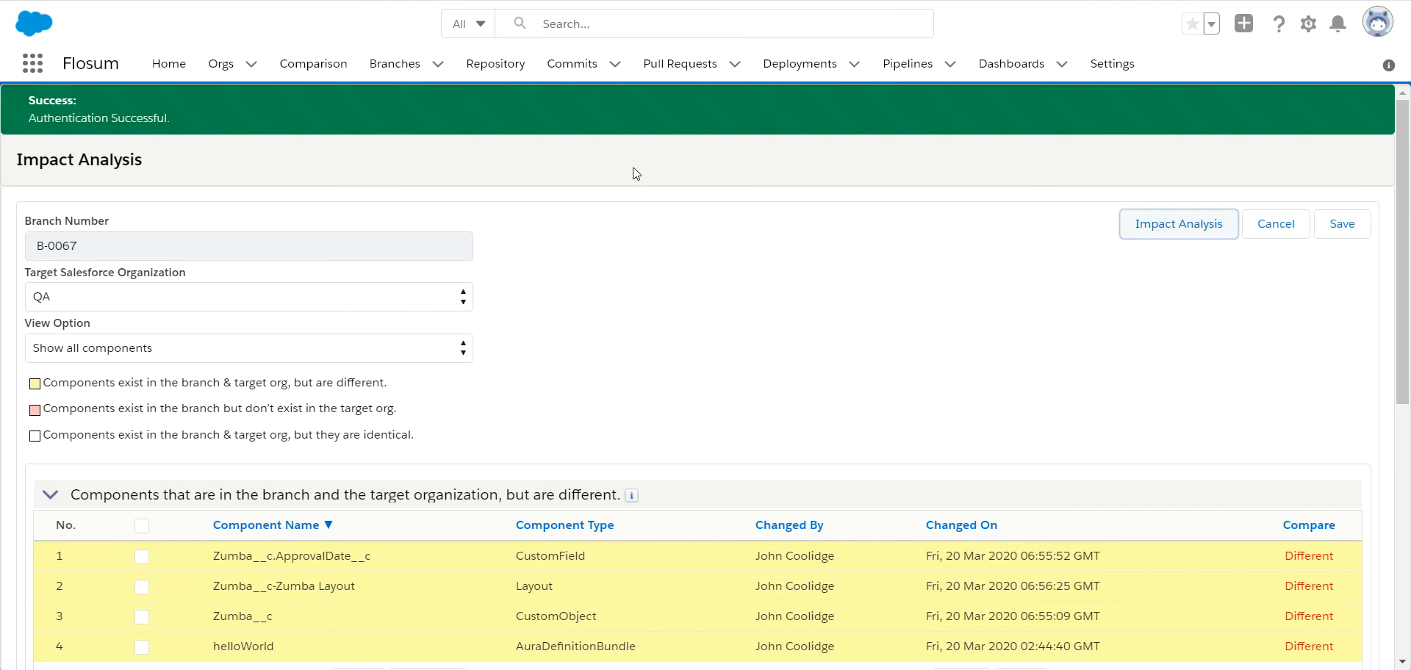
pyautogui.scroll(-3)
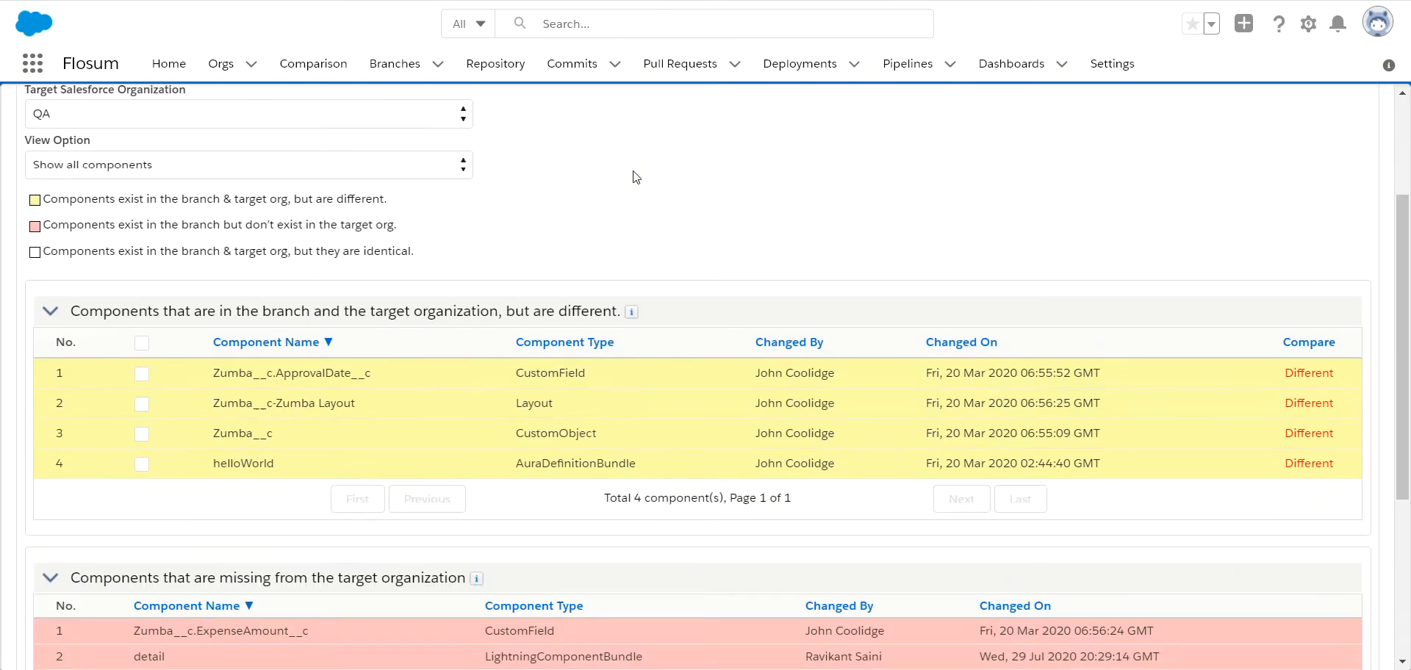
pyautogui.scroll(-3)
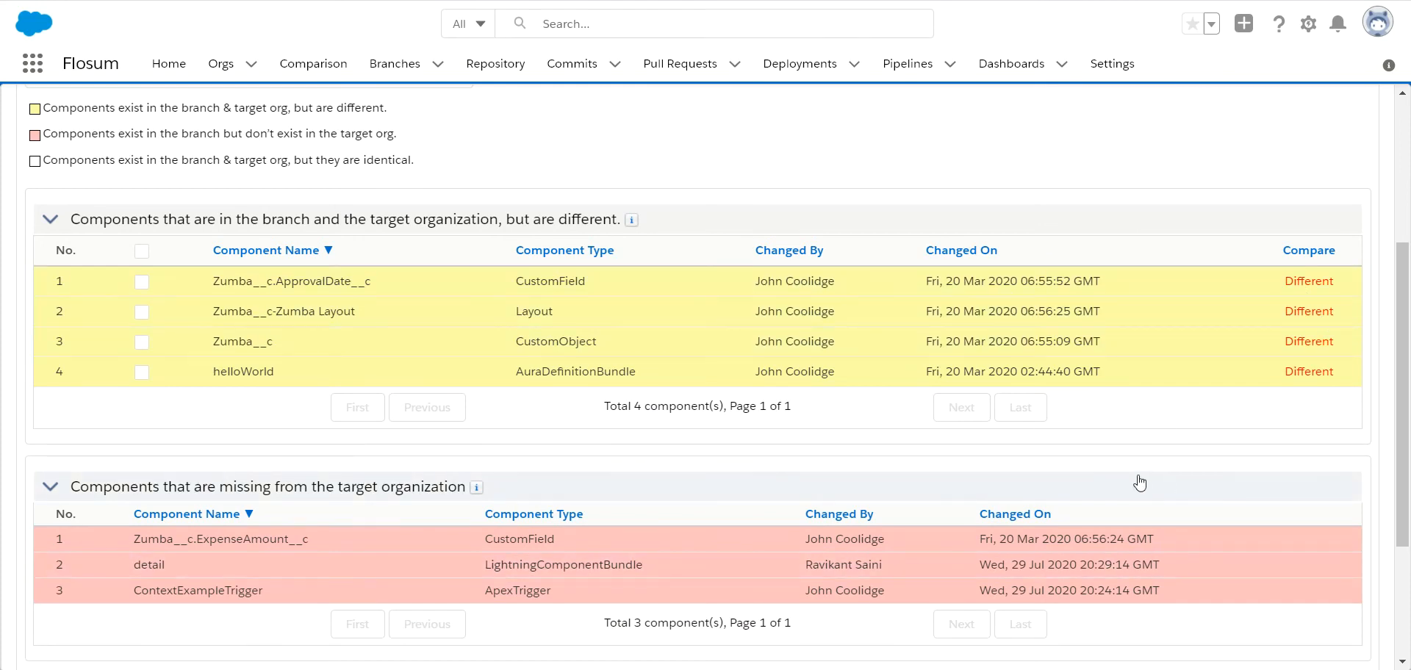
pyautogui.scroll(3)
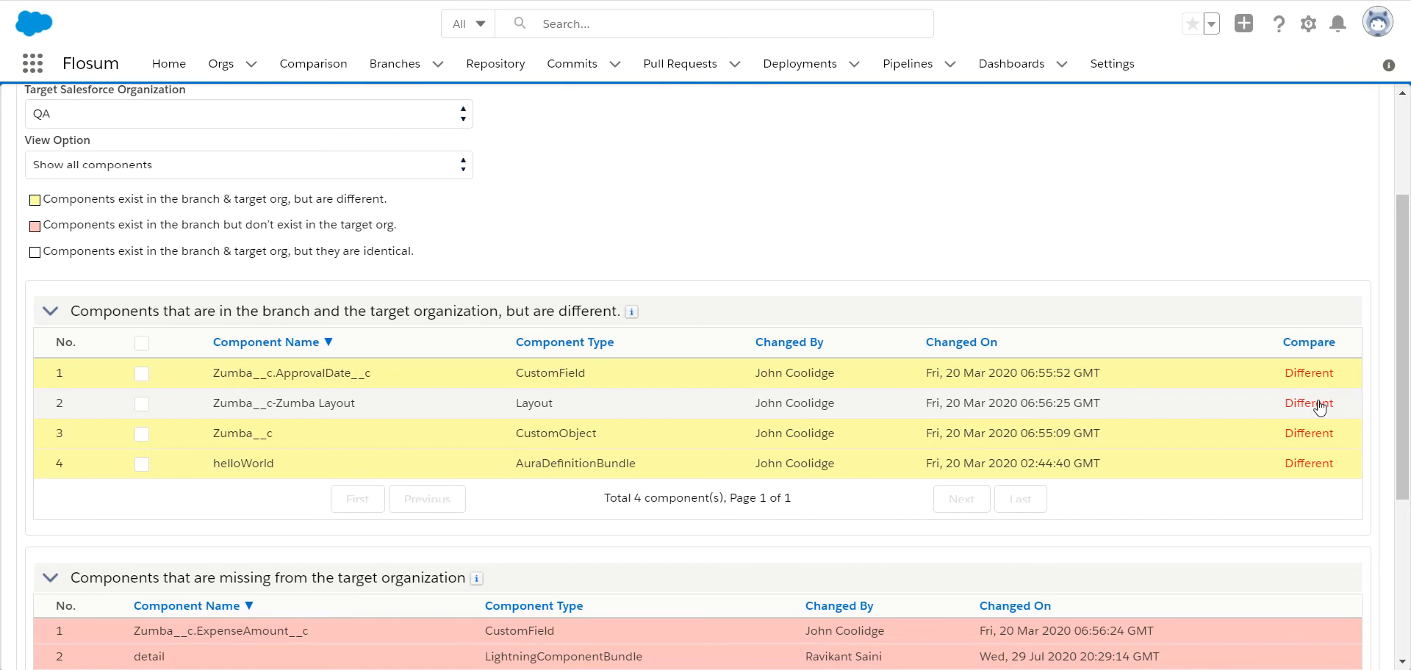
# Step: Compare the Zumba__c-Zumba Layout component between B-0067 and QA
pyautogui.click(1308, 403)
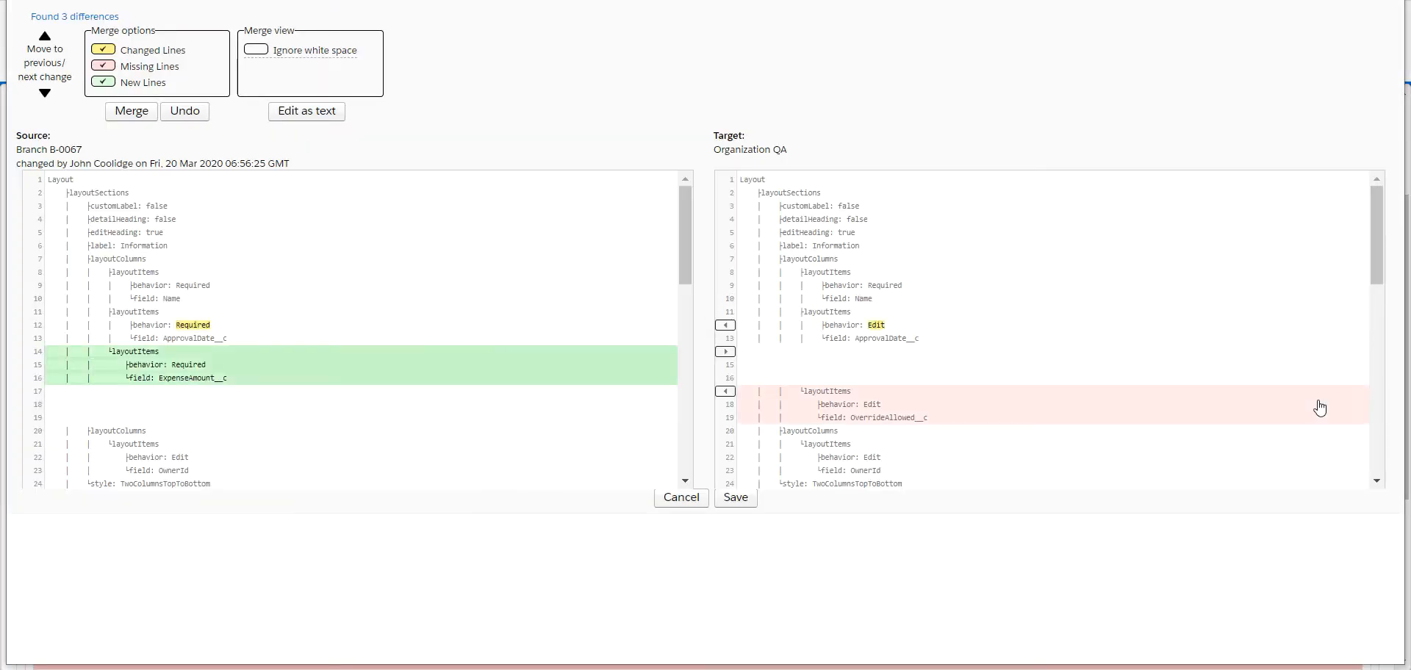
pyautogui.moveTo(185, 330)
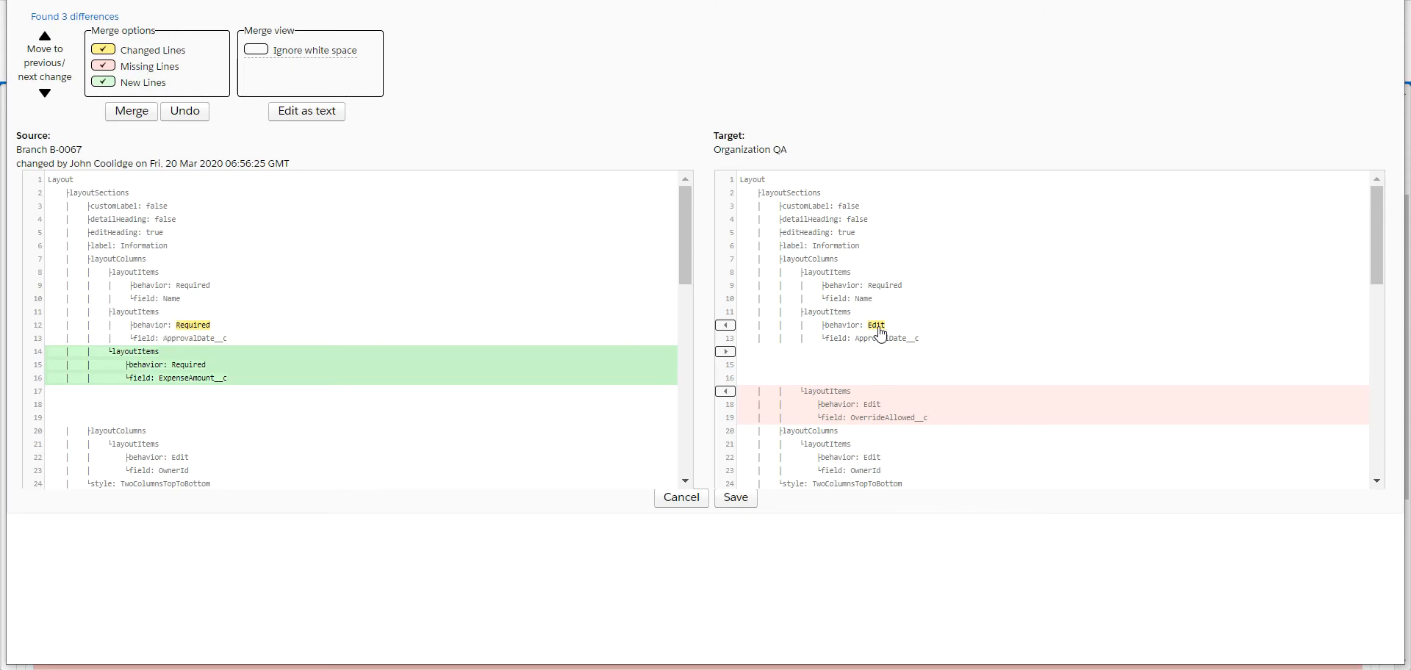
pyautogui.moveTo(226, 323)
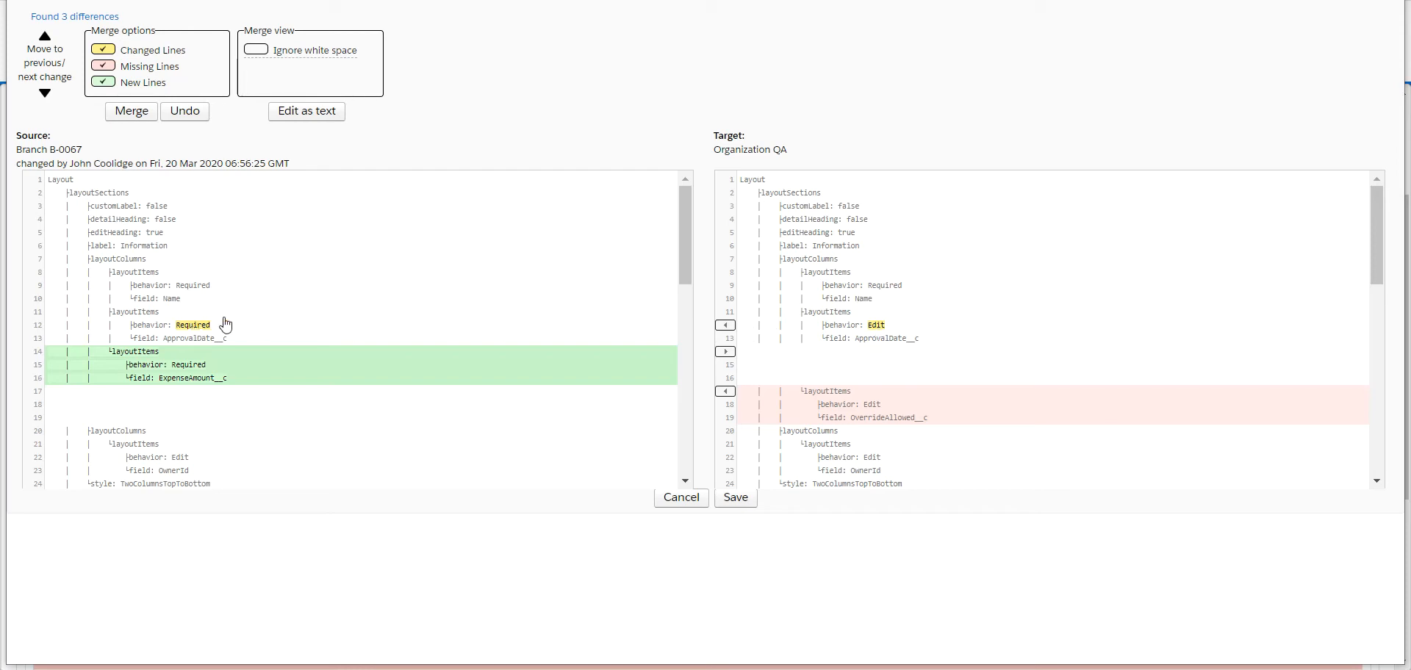
pyautogui.moveTo(190, 327)
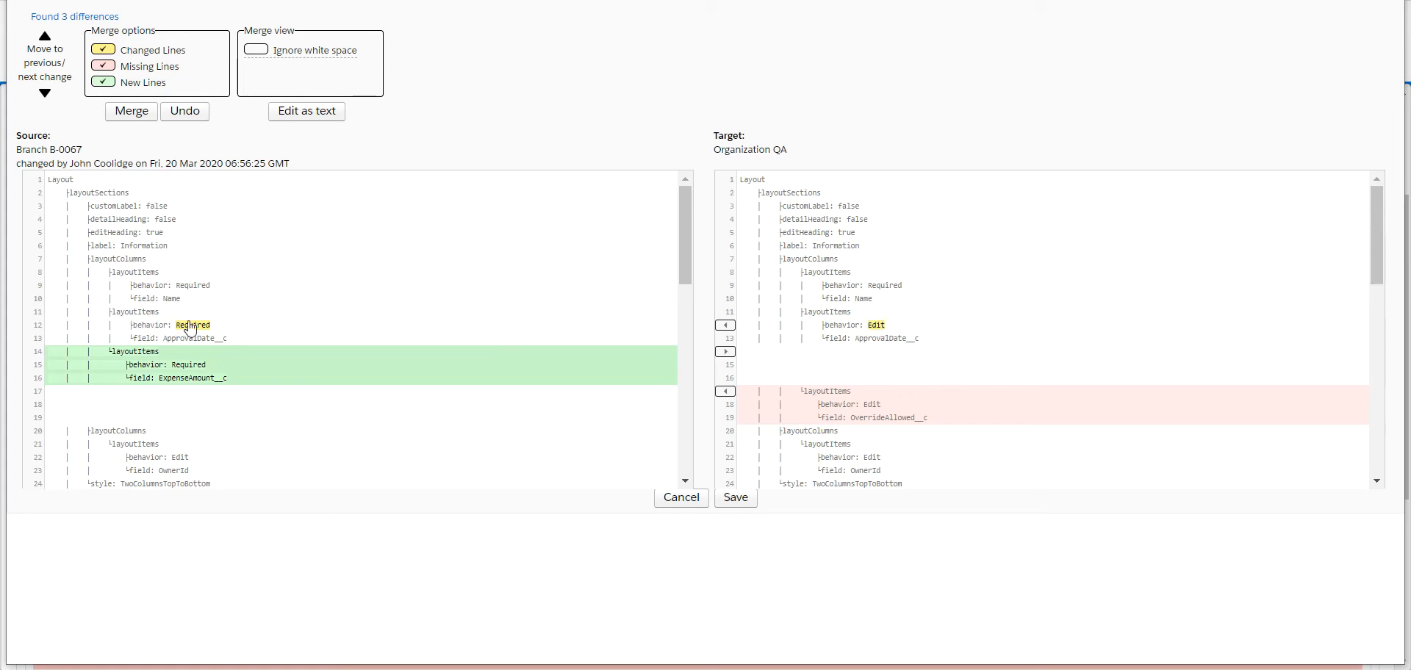
# Step: Merge QA's Edit behavior for ApprovalDate__c into the branch layout at line 12
pyautogui.click(727, 325)
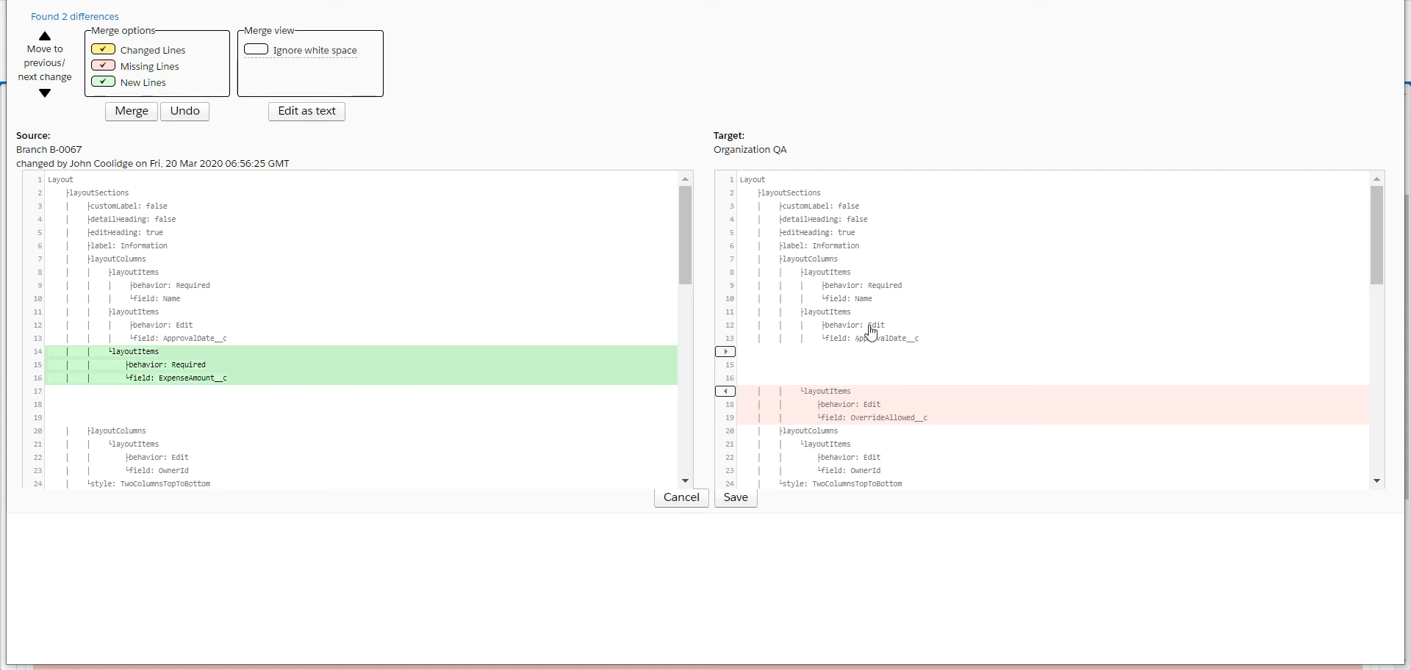
pyautogui.moveTo(1239, 147)
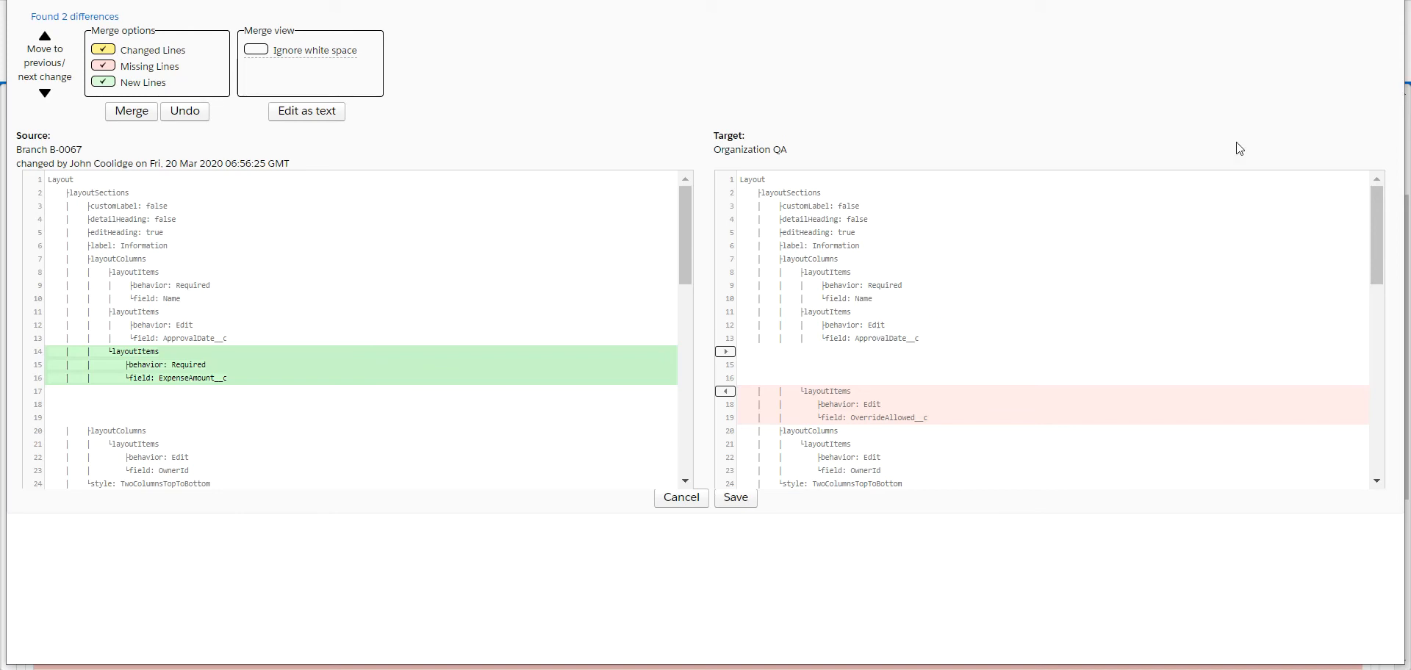
pyautogui.moveTo(889, 409)
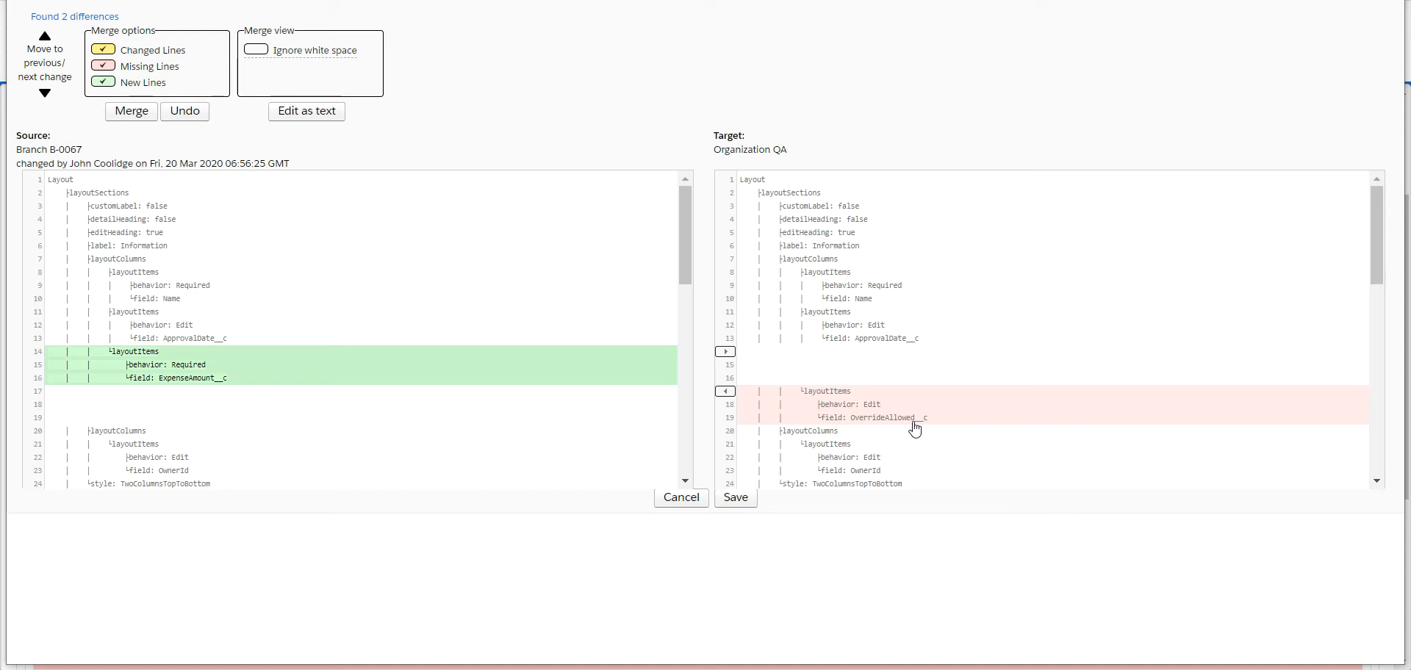
pyautogui.moveTo(711, 429)
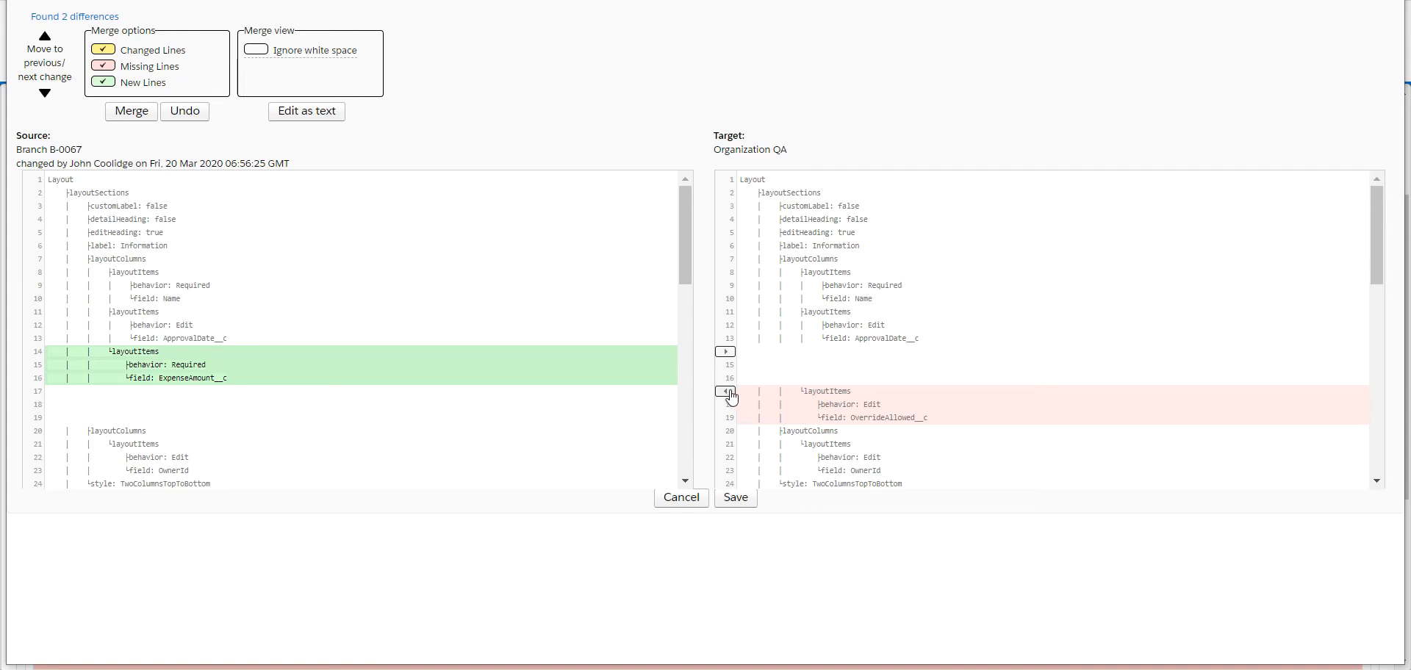
# Step: Merge the OverrideAllowed__c layout item into the branch, then cancel the layout comparison
pyautogui.click(727, 394)
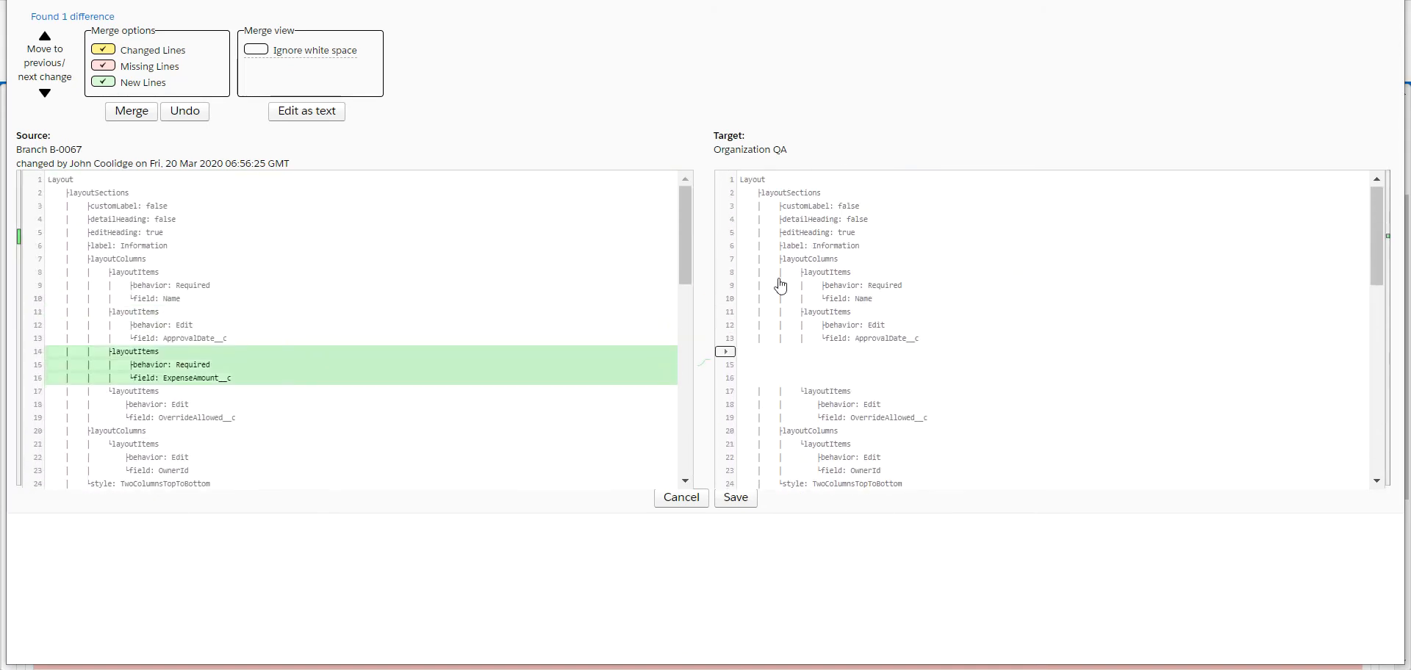
pyautogui.moveTo(729, 300)
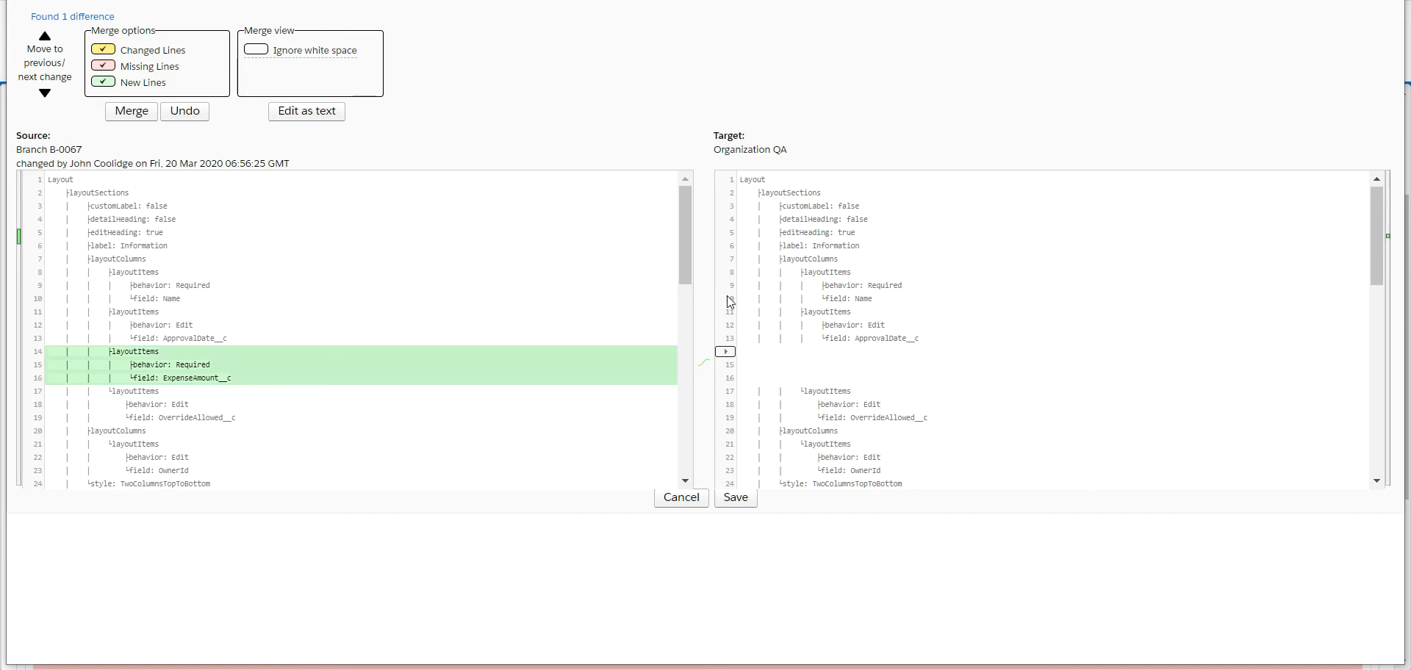
pyautogui.click(681, 496)
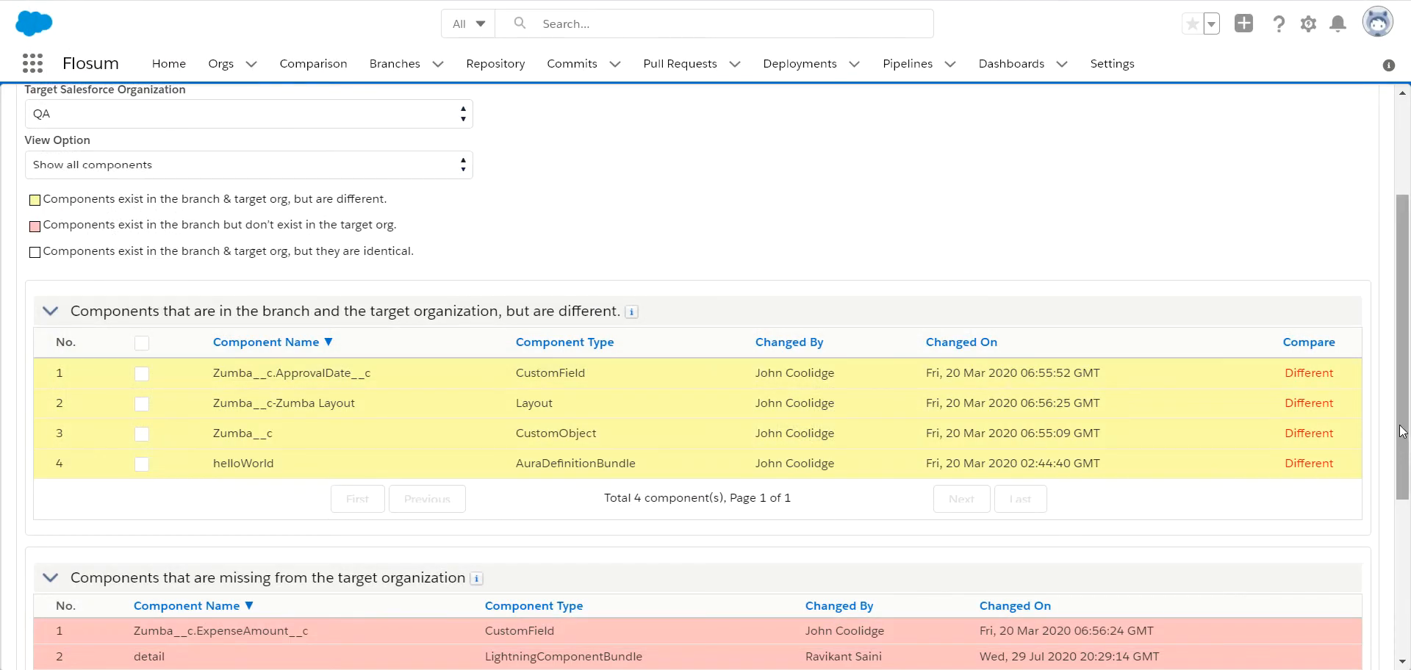
pyautogui.moveTo(1011, 296)
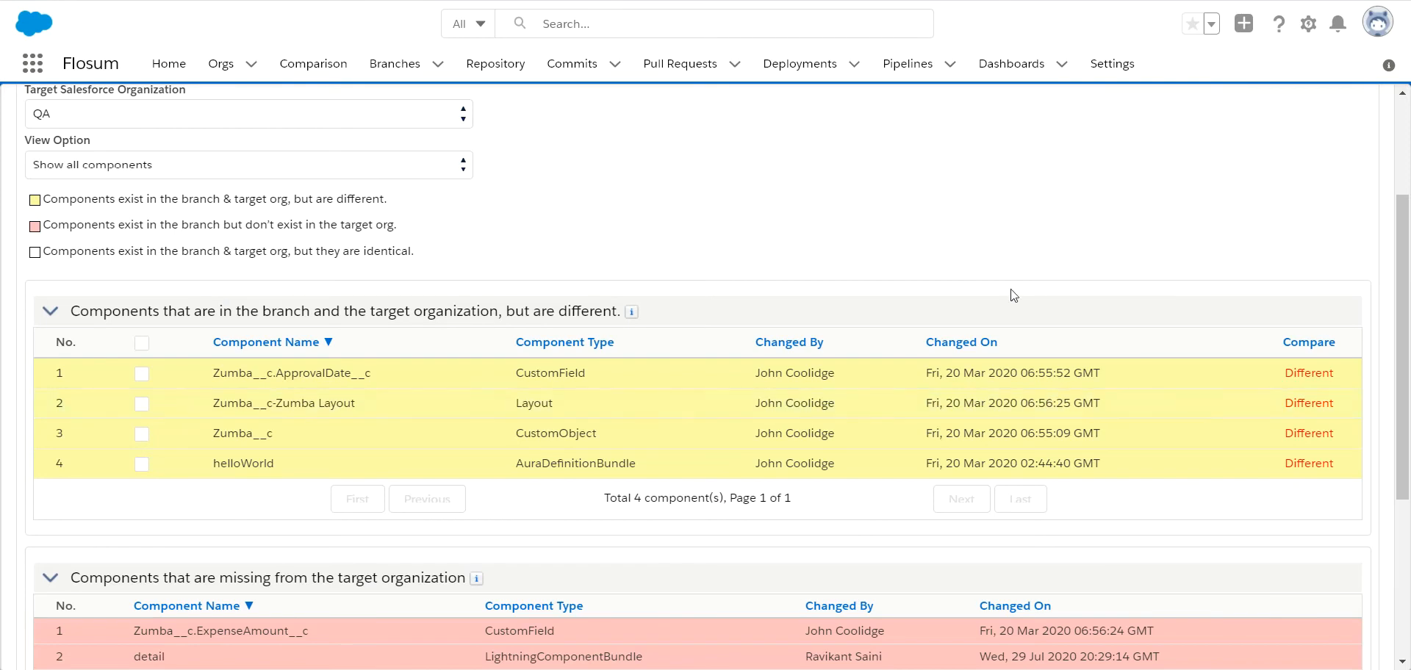
pyautogui.moveTo(570, 278)
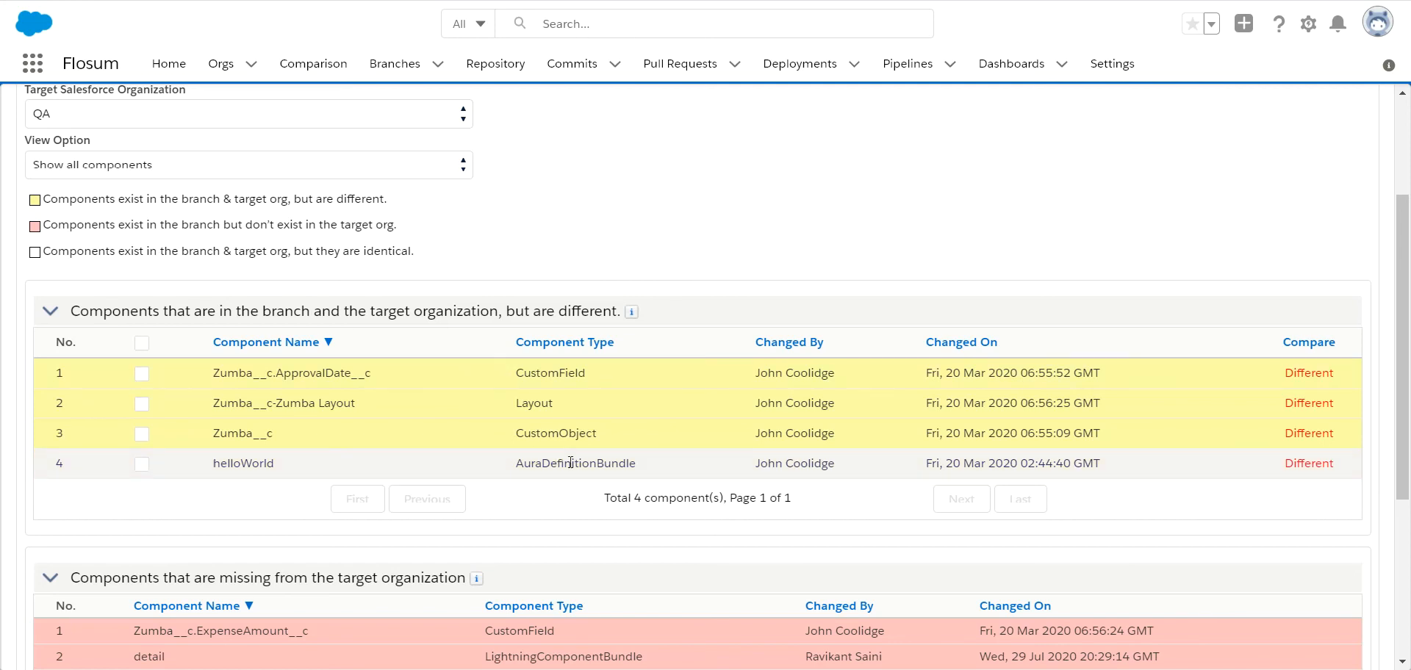
pyautogui.moveTo(1116, 483)
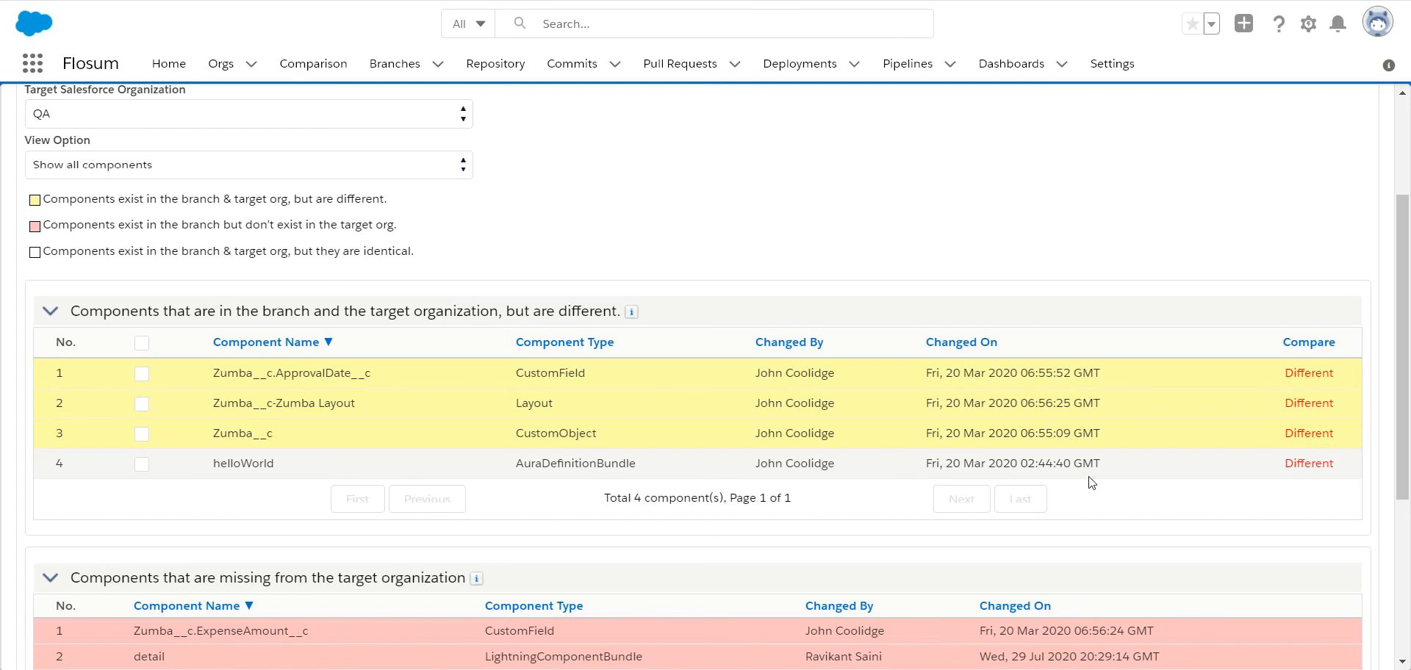
# Step: Compare the helloWorld AuraDefinitionBundle between B-0067 and QA
pyautogui.click(1309, 463)
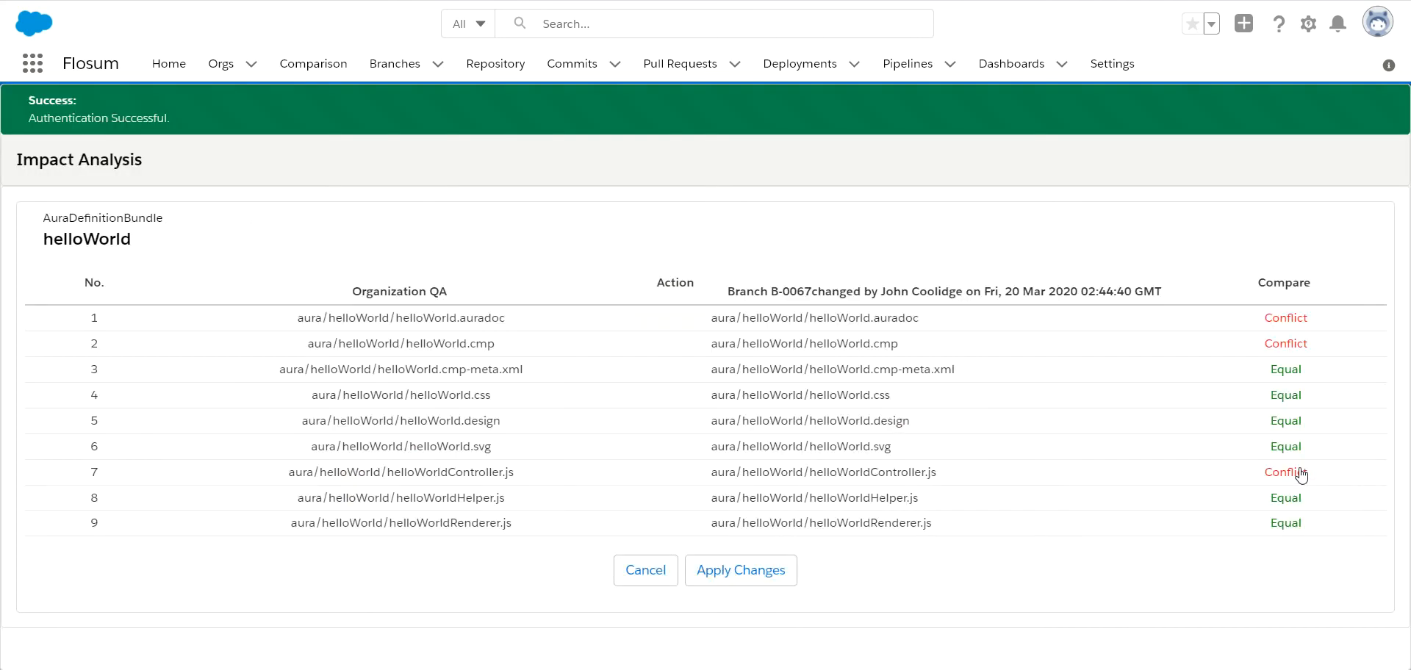
pyautogui.moveTo(893, 340)
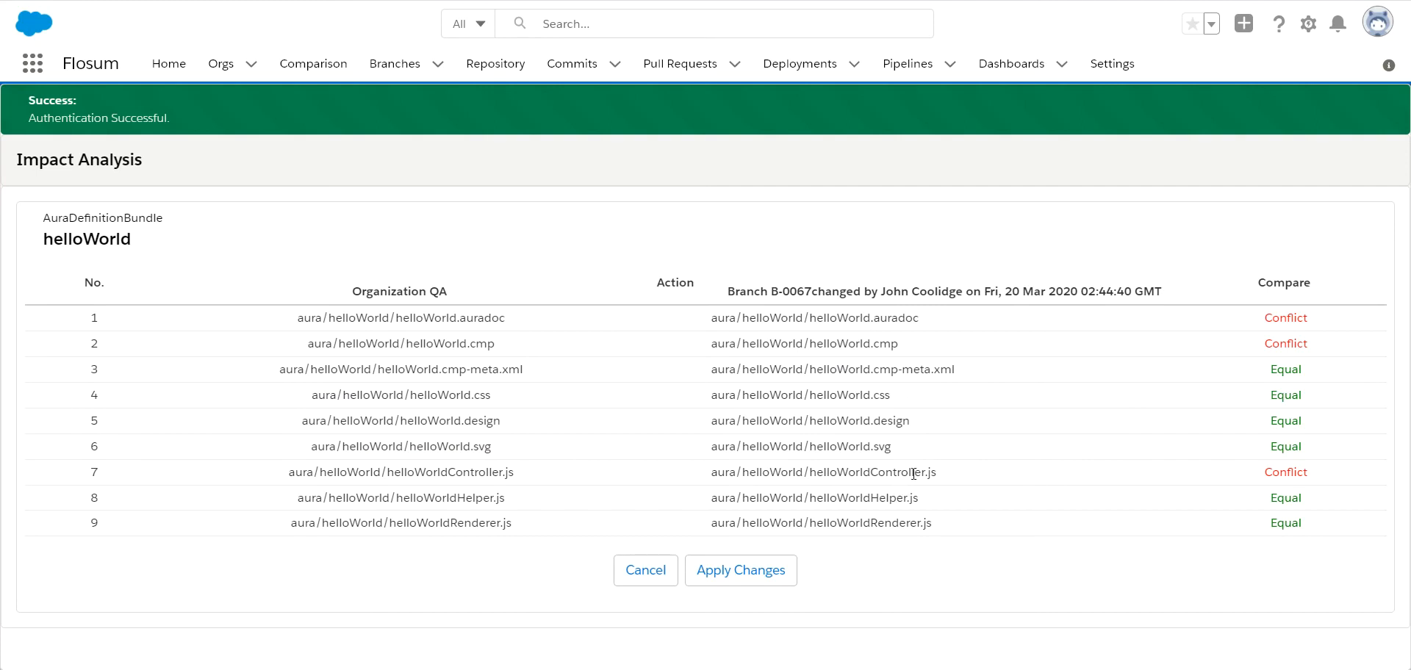
# Step: Compare the conflicting helloWorldController.js versions of branch and QA
pyautogui.click(1285, 472)
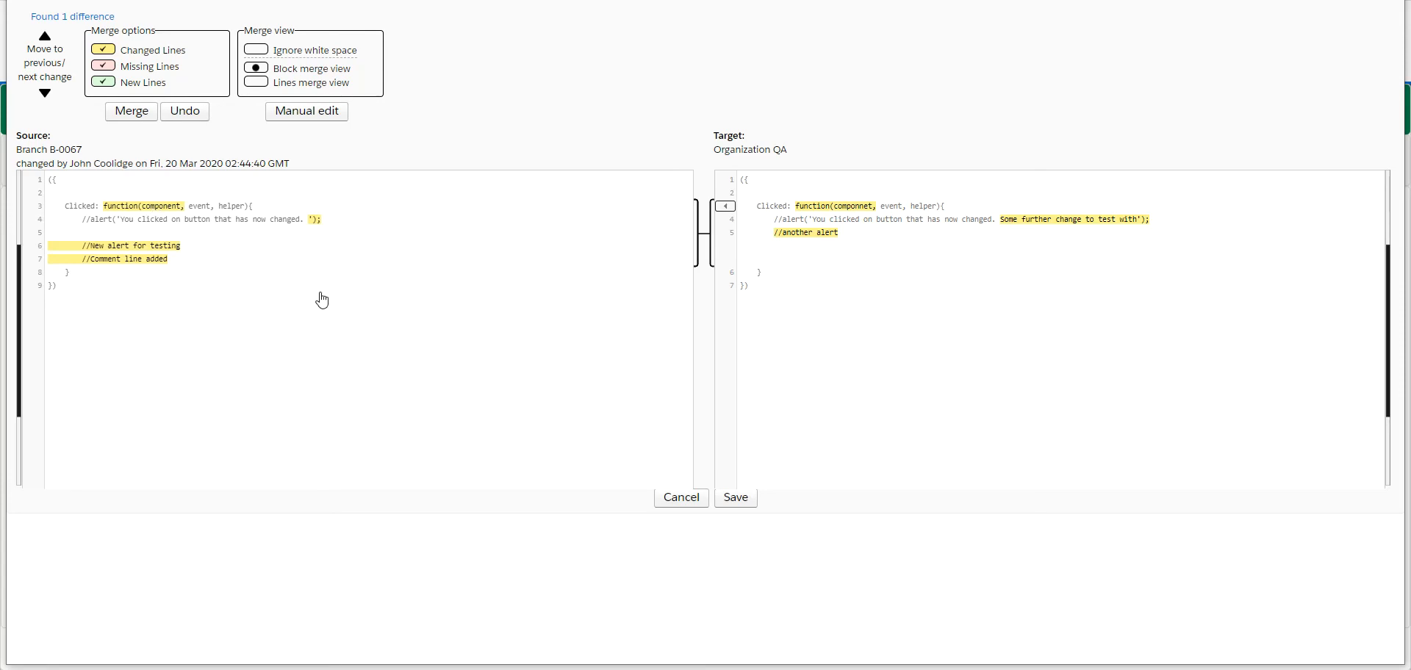
pyautogui.moveTo(806, 255)
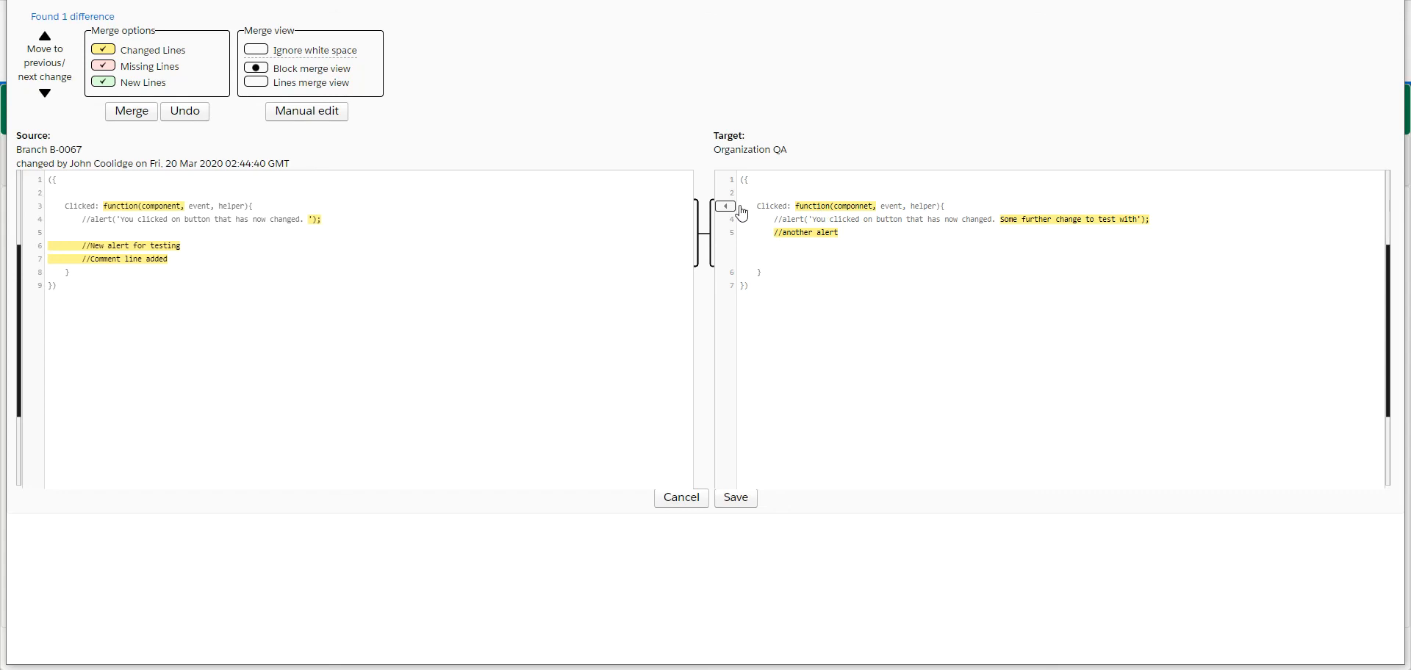
pyautogui.moveTo(310, 217)
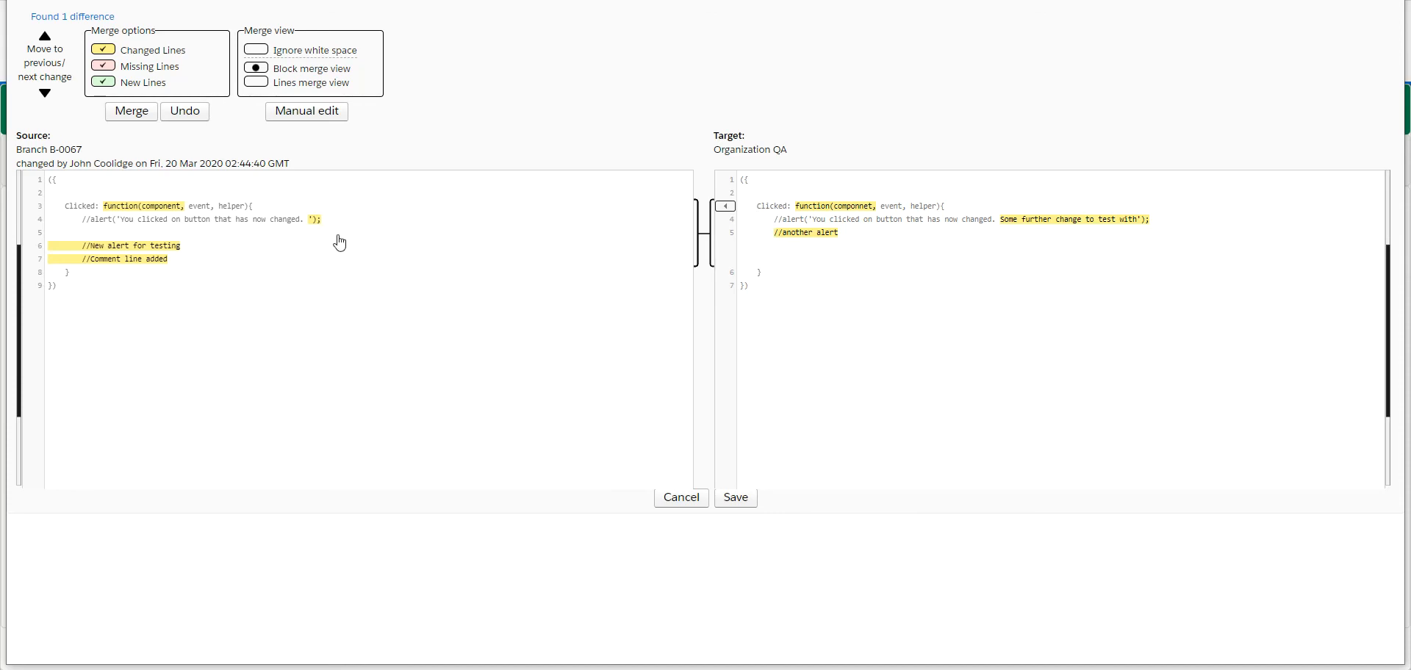
pyautogui.moveTo(306, 110)
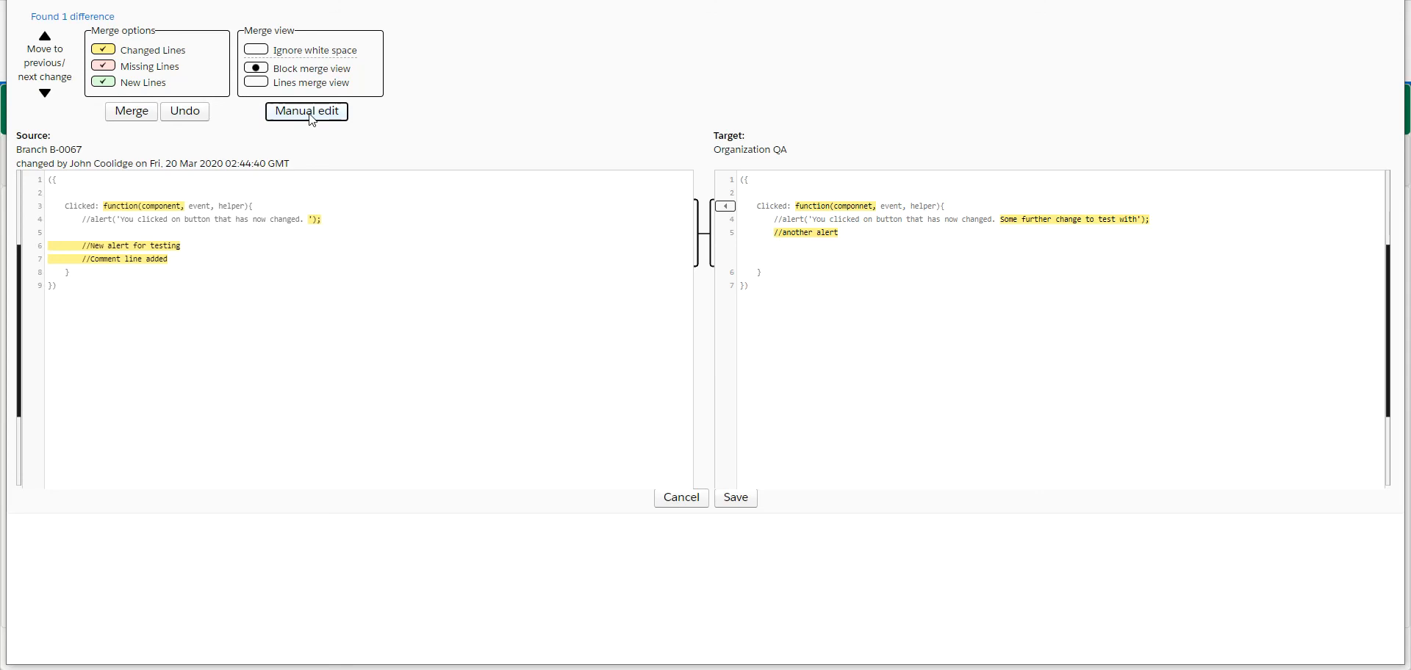
# Step: Switch to Manual edit and select the word 'alert' in QA's comment line
pyautogui.click(306, 110)
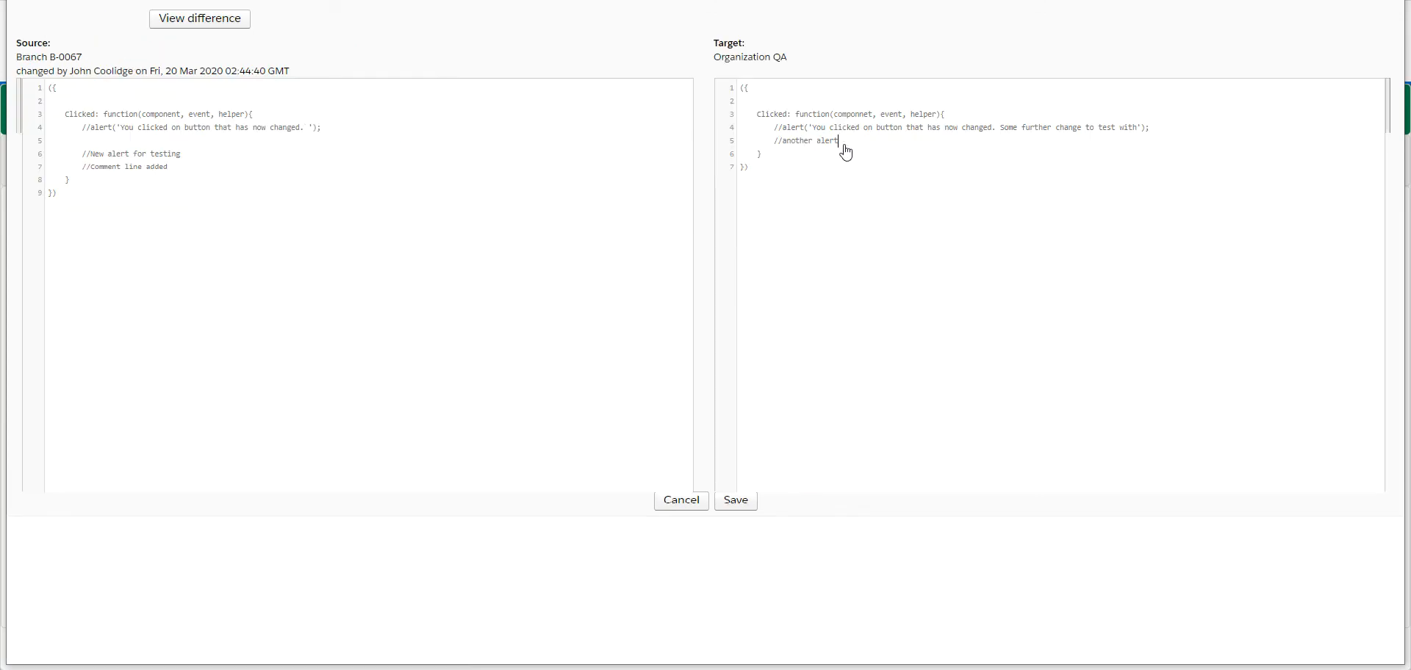
pyautogui.doubleClick(802, 140)
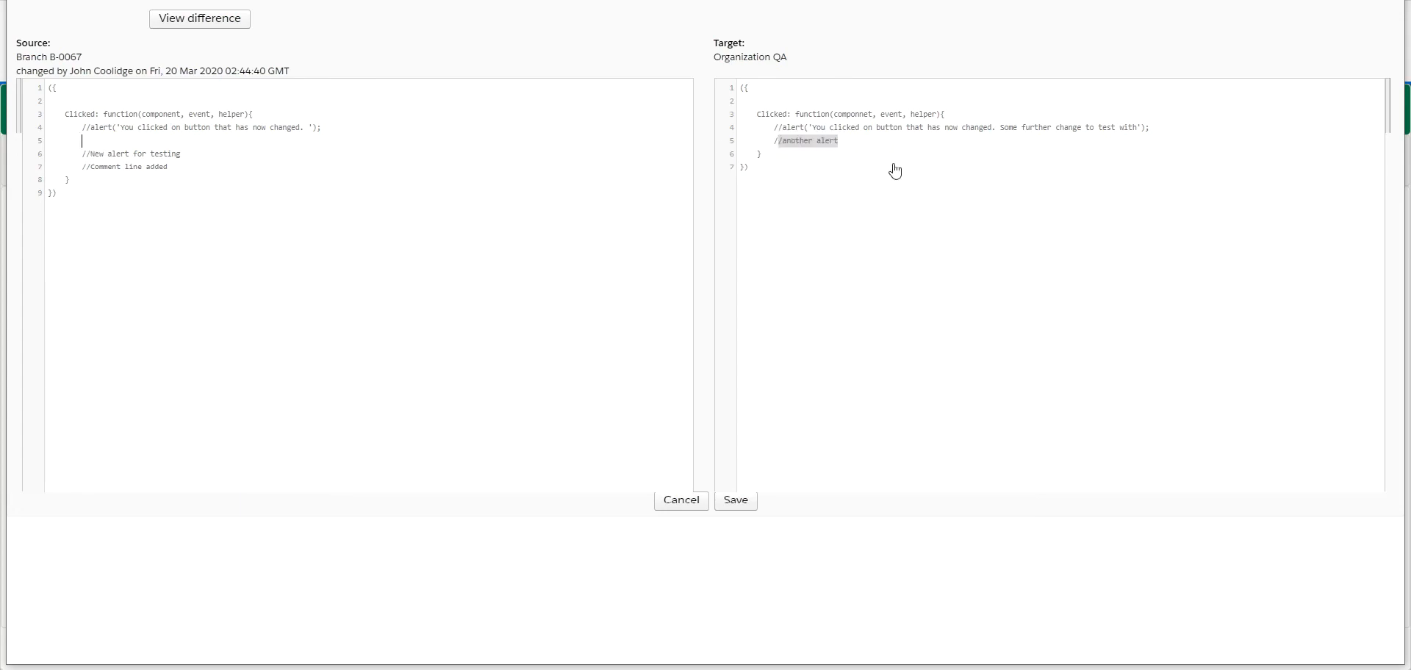
pyautogui.moveTo(853, 153)
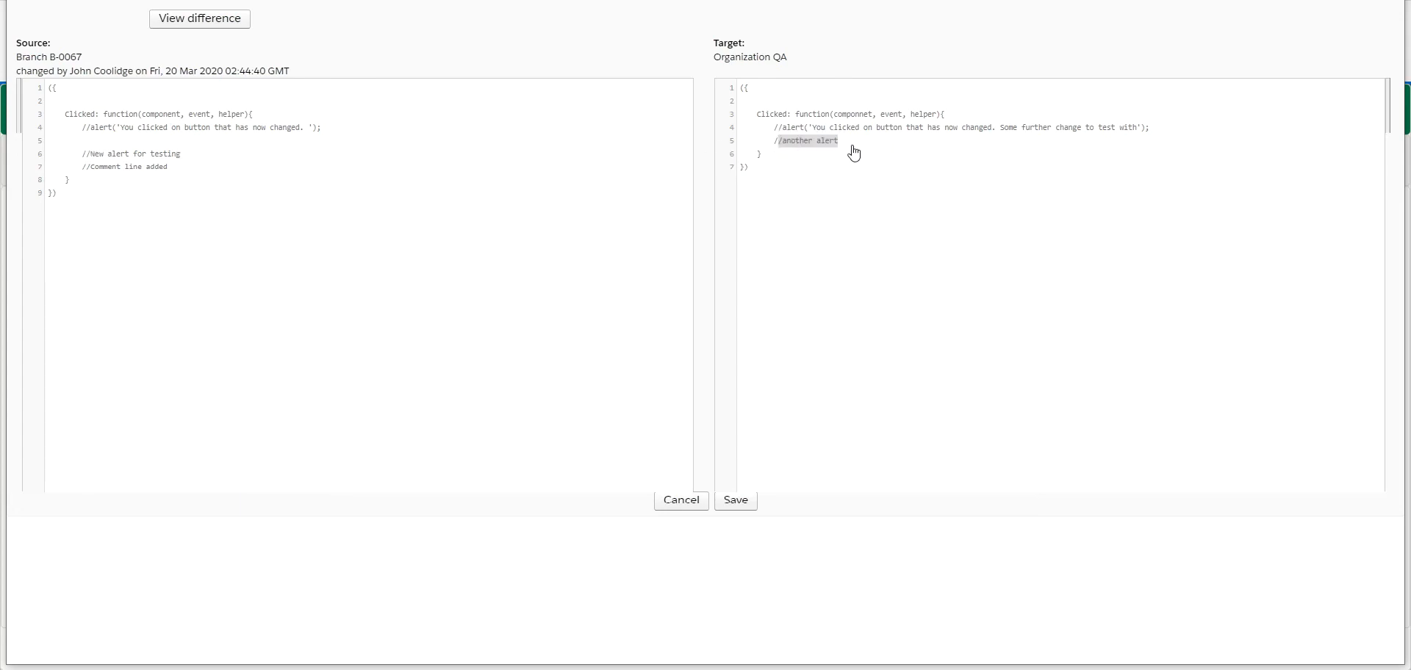
pyautogui.moveTo(163, 122)
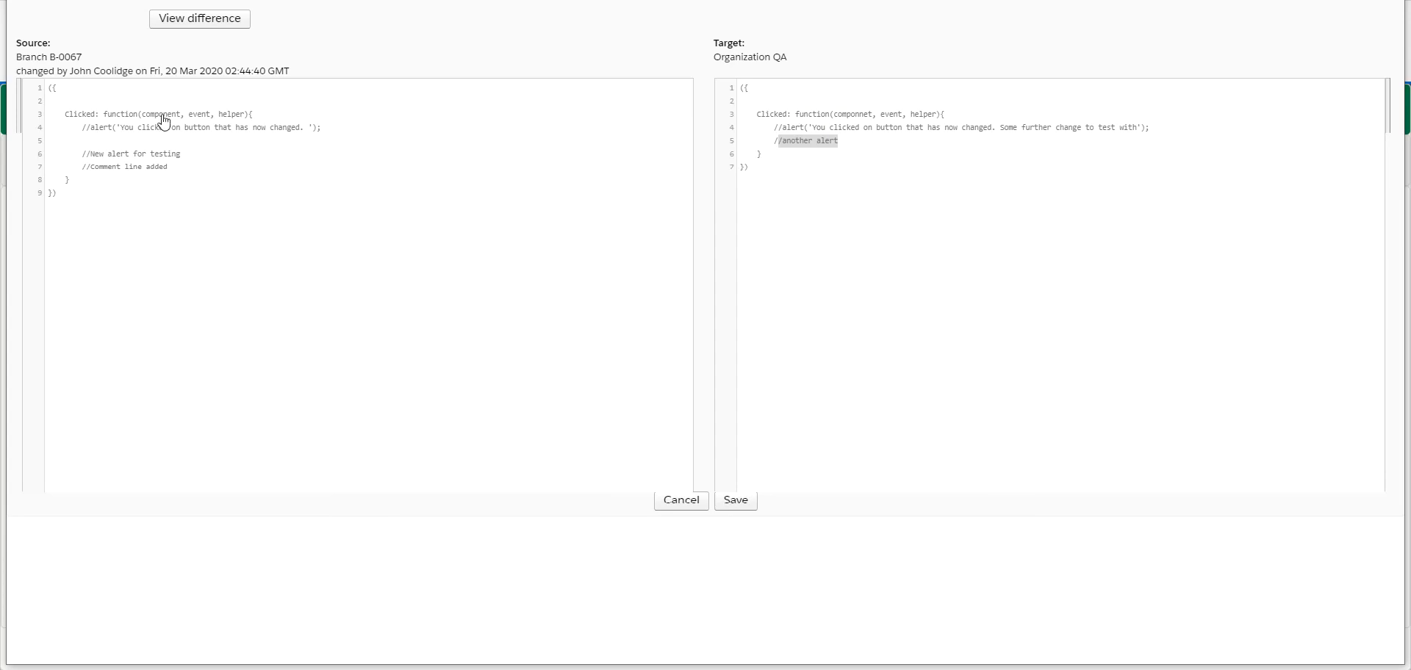
pyautogui.moveTo(162, 158)
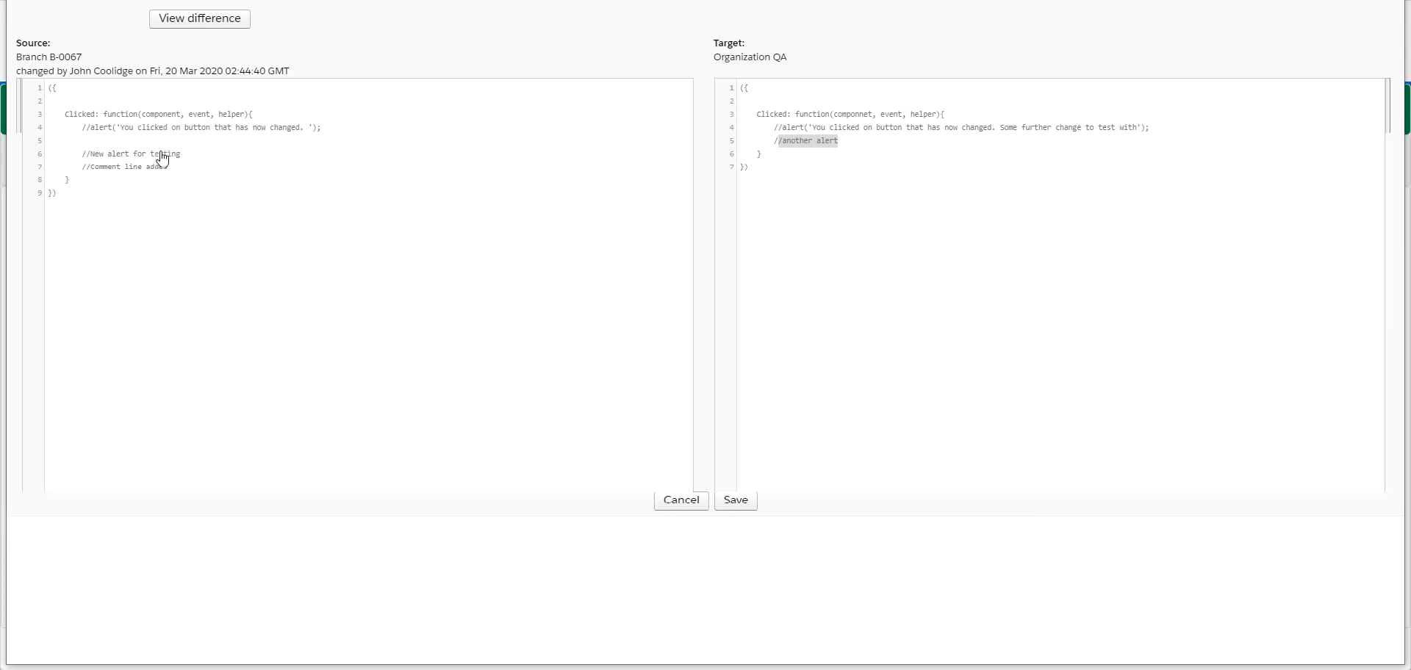
pyautogui.moveTo(194, 288)
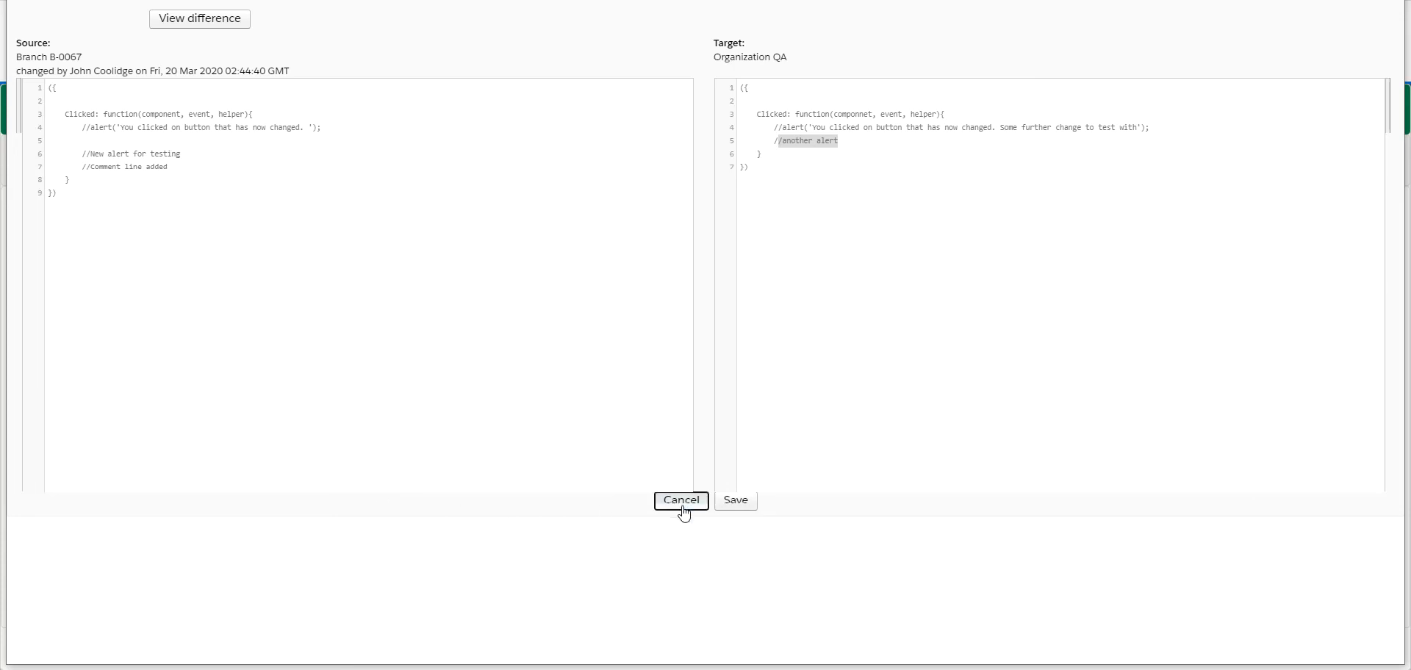
# Step: Cancel the manual edit, discarding changes and returning to the helloWorld file list
pyautogui.click(681, 500)
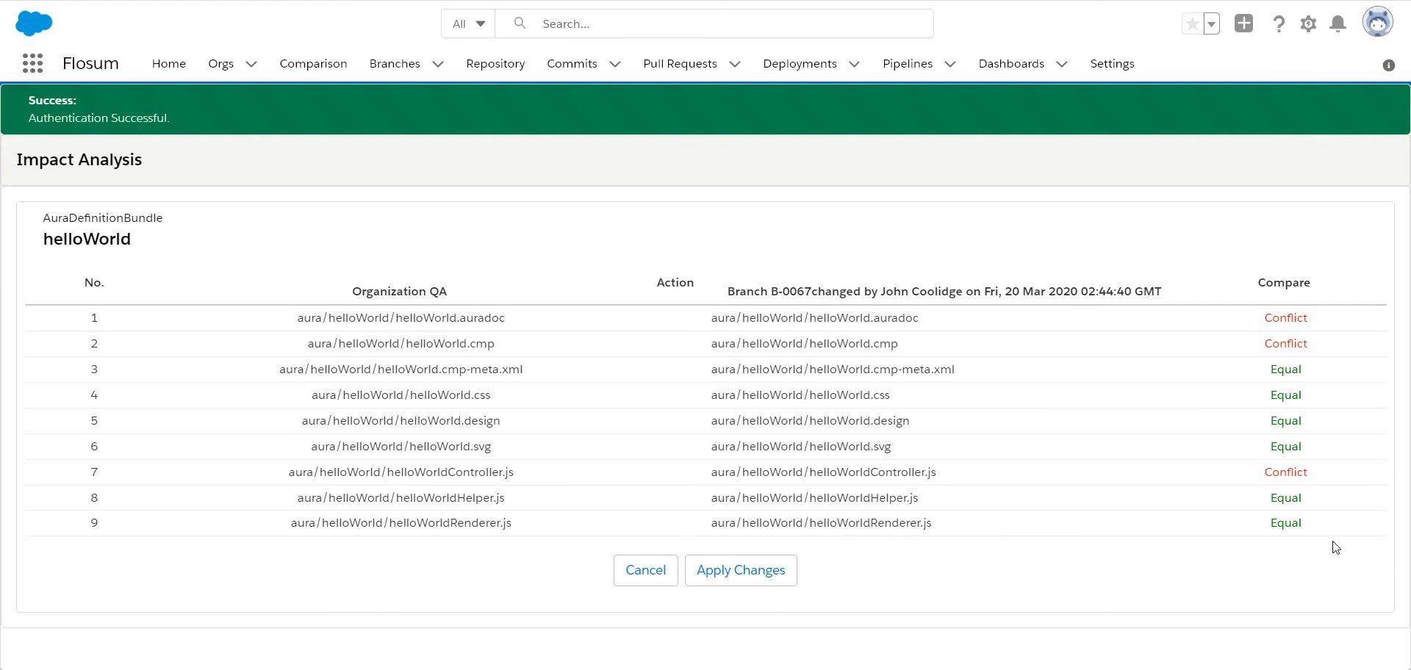
pyautogui.moveTo(880, 340)
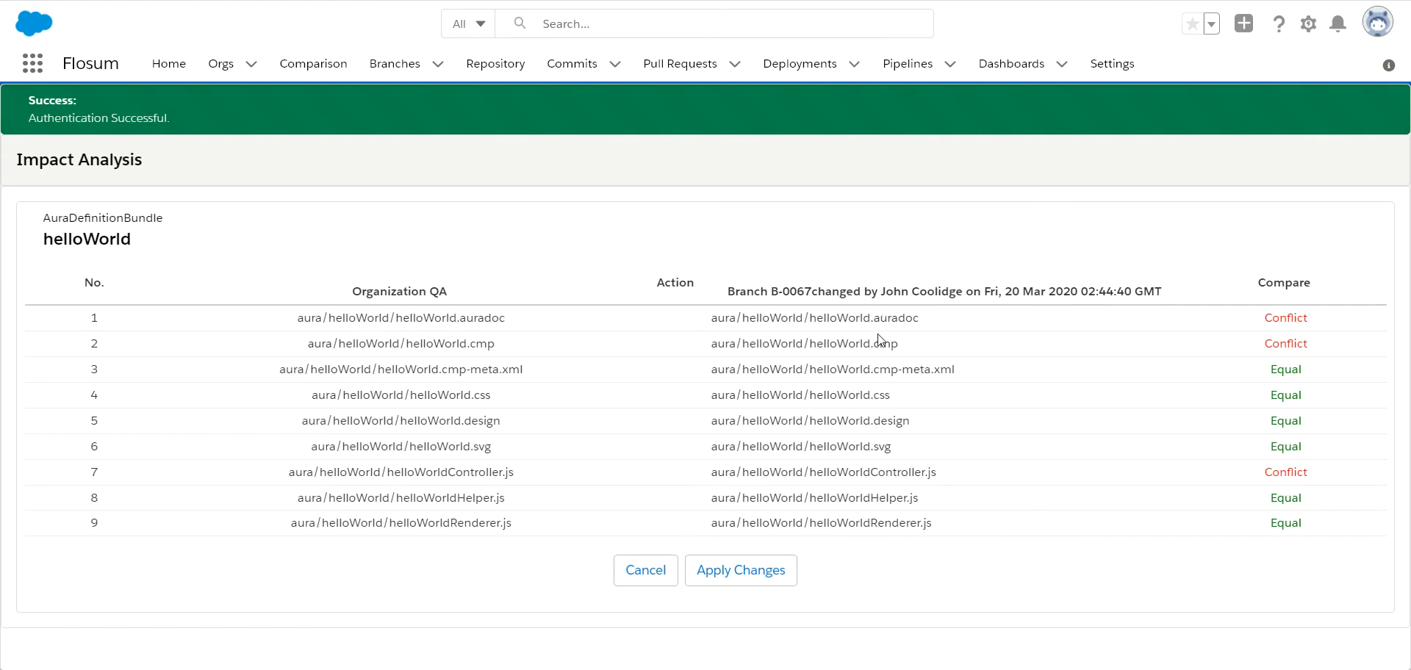
pyautogui.moveTo(963, 262)
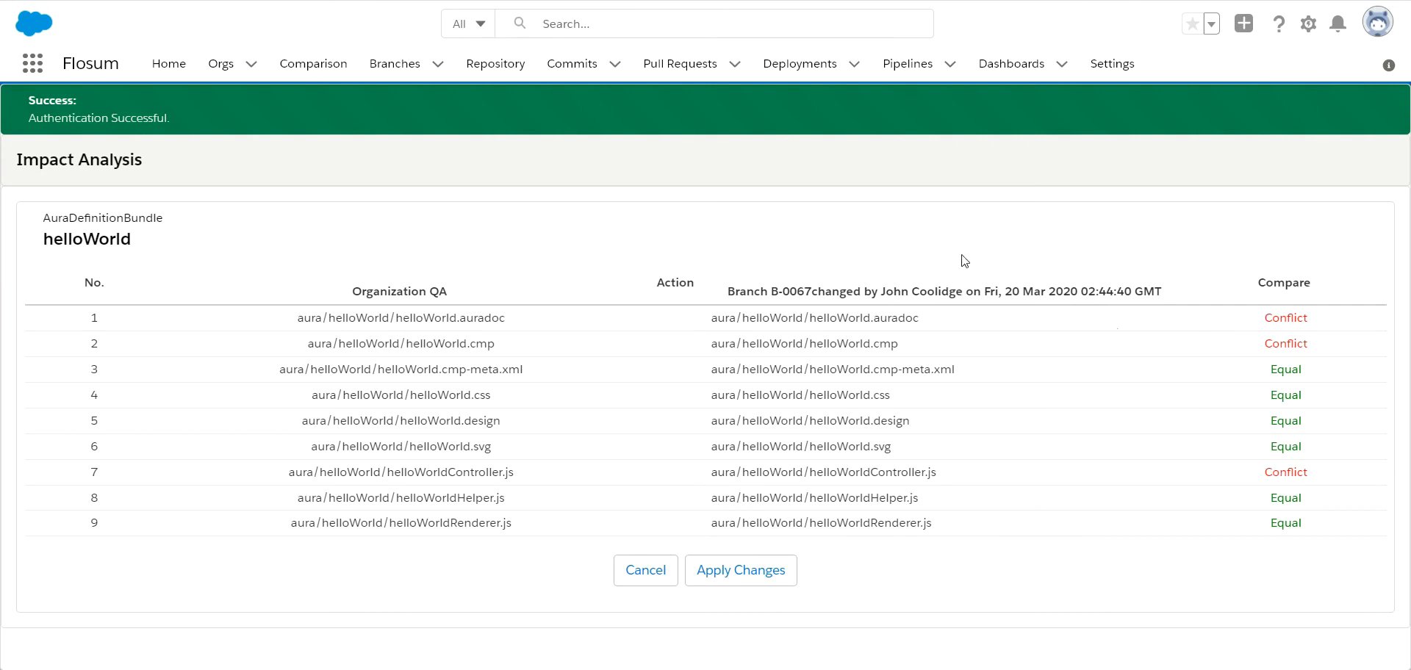
pyautogui.moveTo(560, 262)
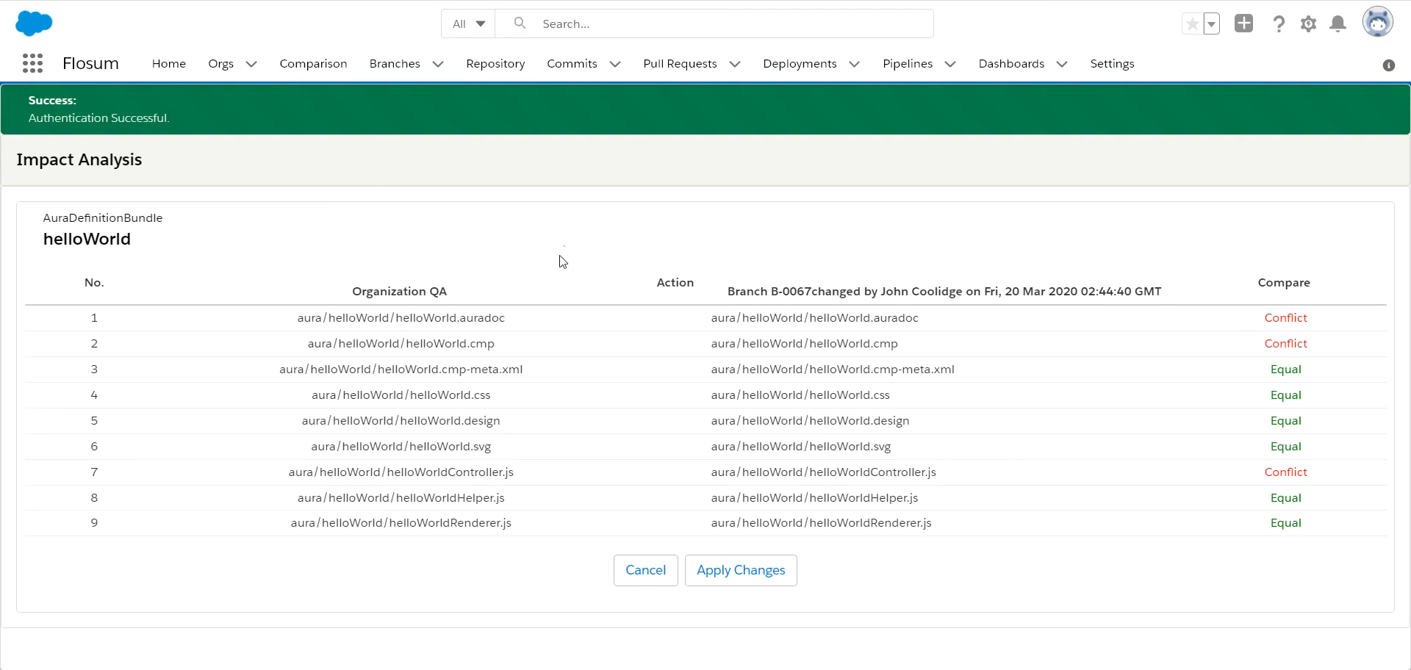
pyautogui.moveTo(155, 179)
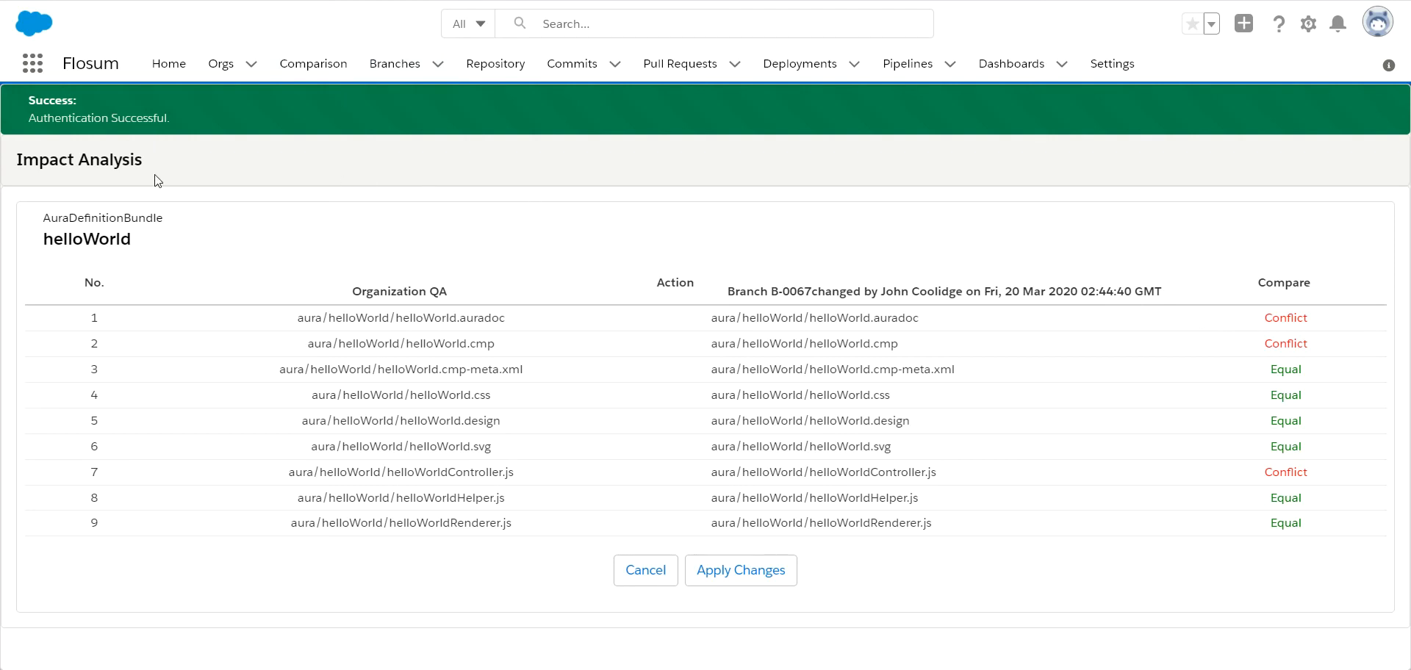
pyautogui.moveTo(149, 169)
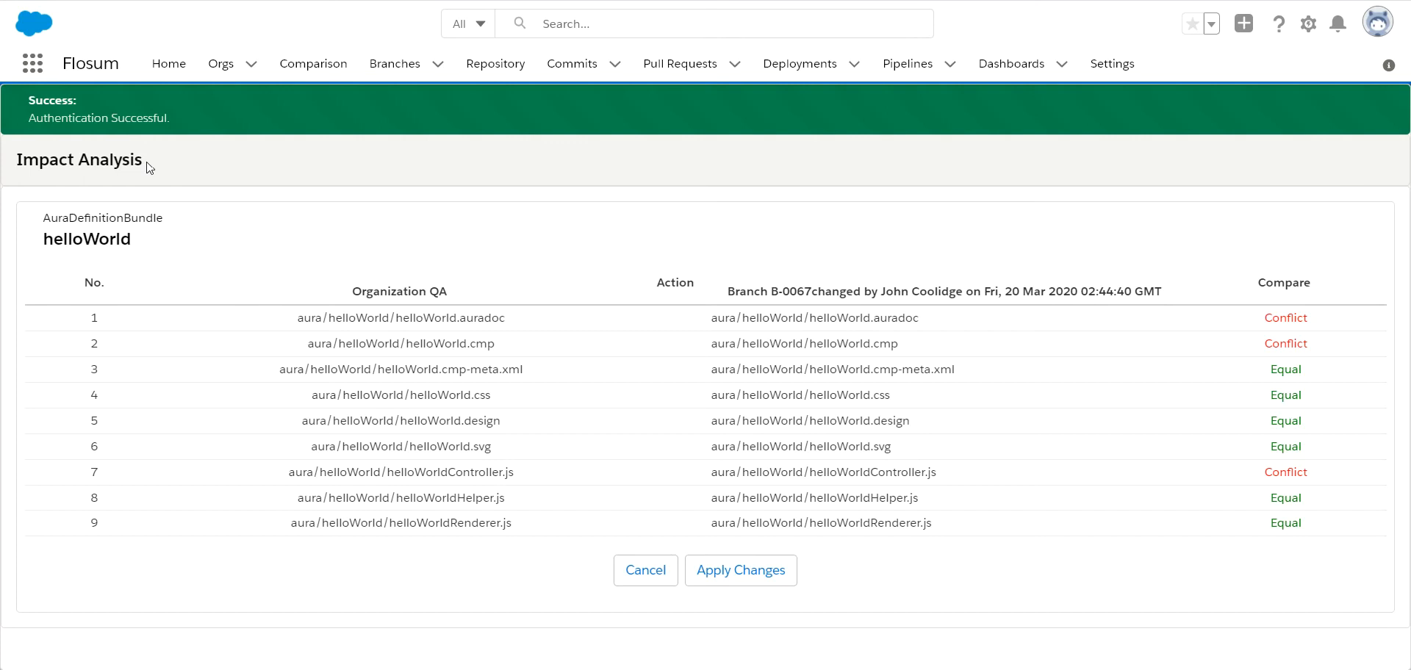
pyautogui.moveTo(143, 207)
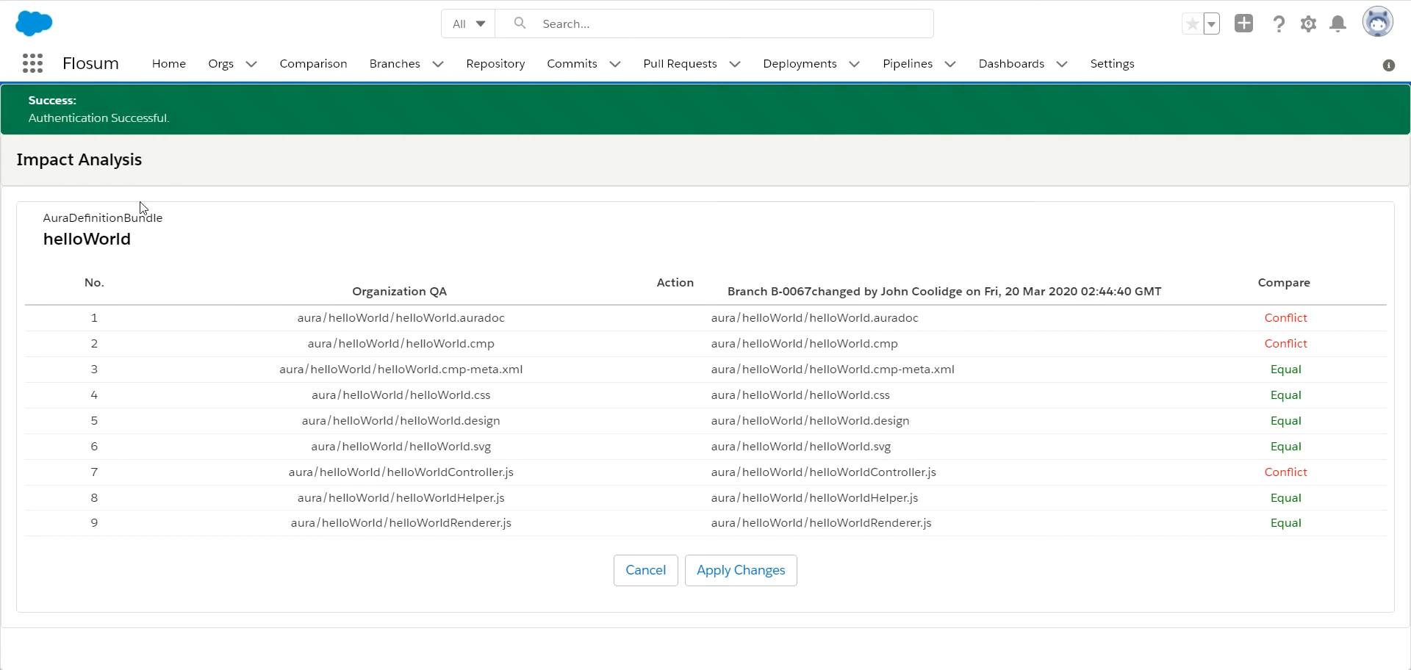
pyautogui.moveTo(216, 244)
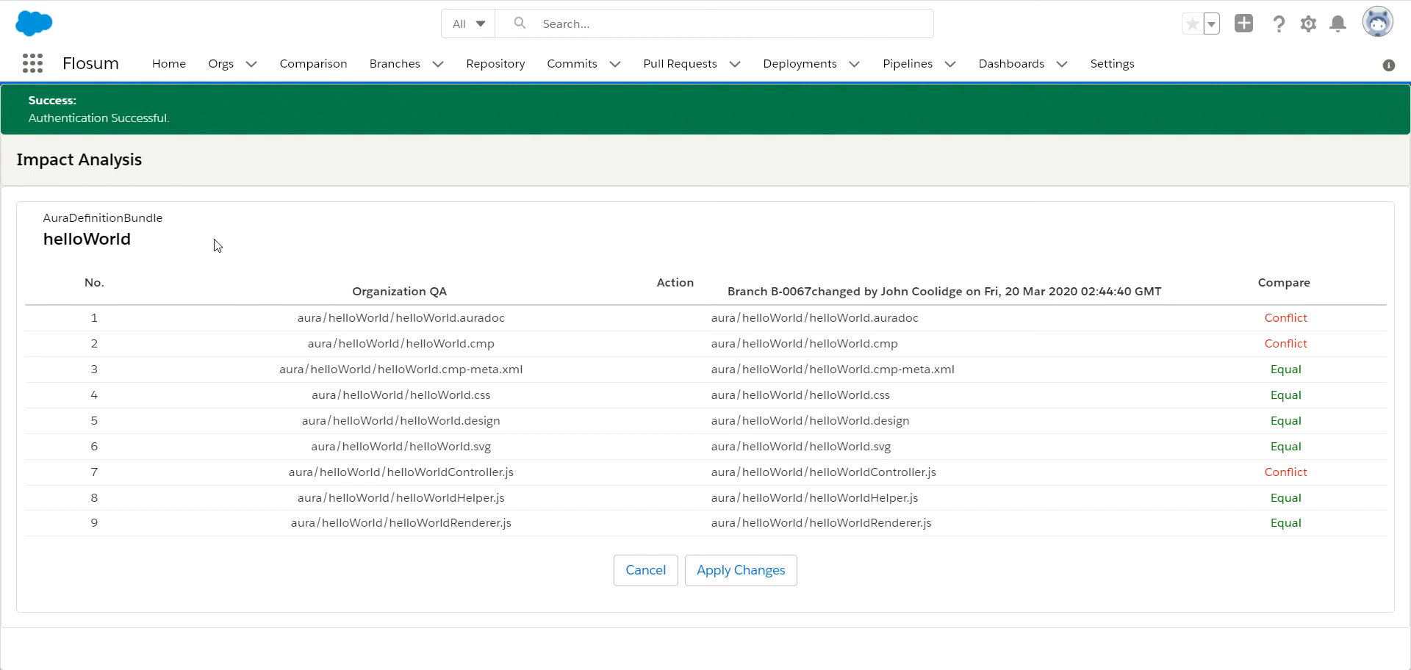